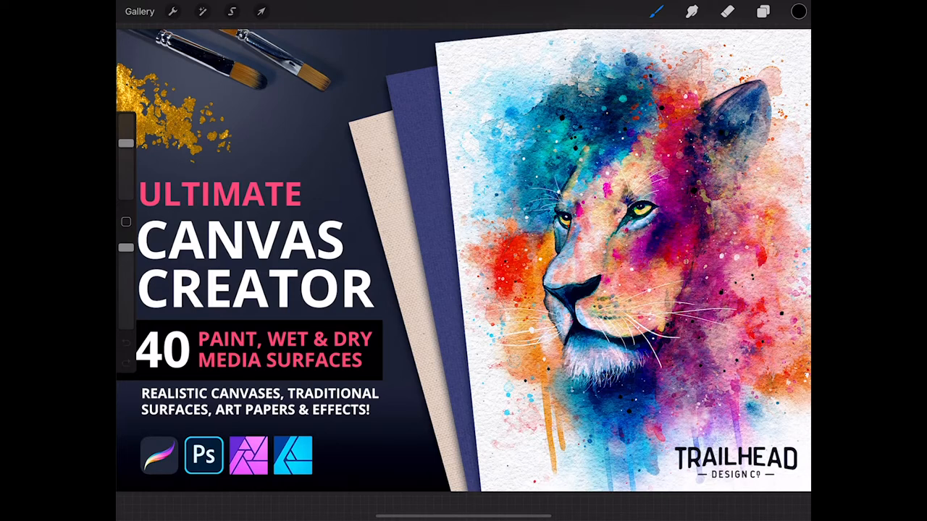
Pick a red colour, then return to the Procreate gallery of canvas stacks.
{"action": "left_click", "coordinate": [797, 12]}
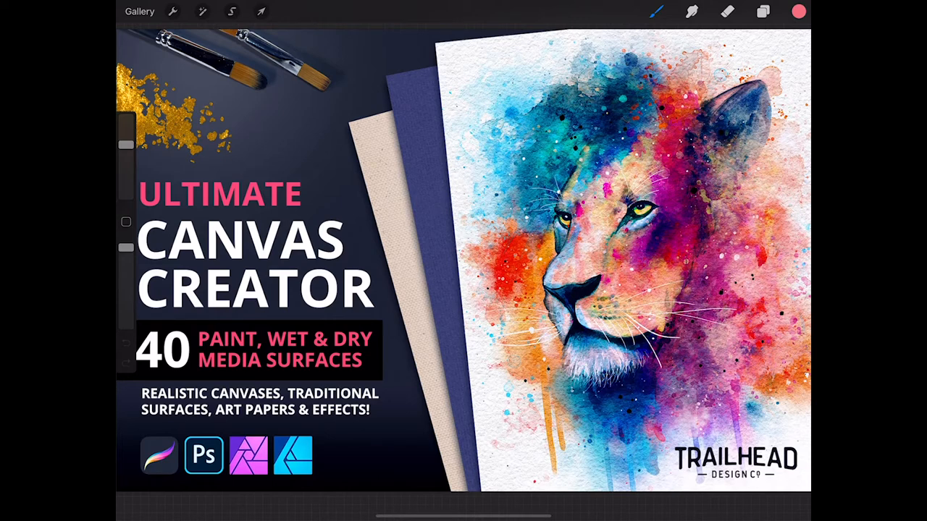
{"action": "left_click", "coordinate": [139, 12]}
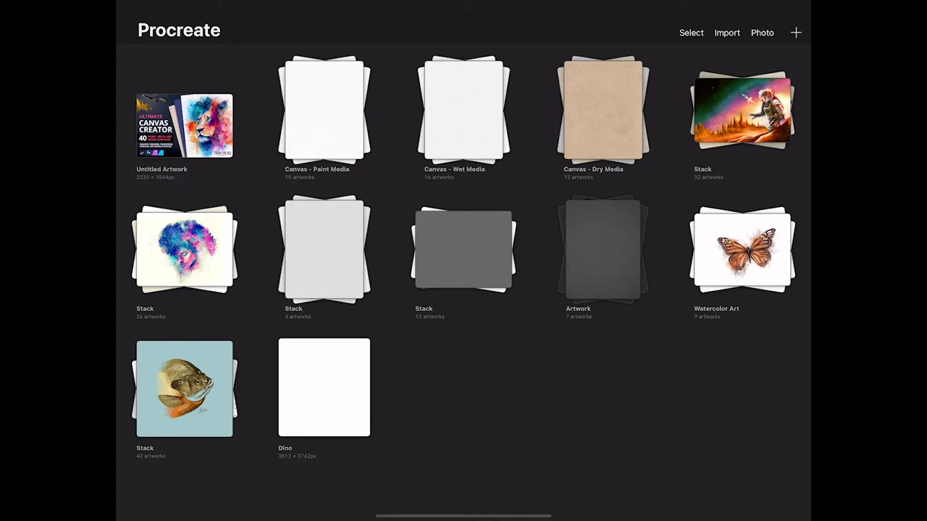
Open a paper canvas from the Canvas - Wet Media stack, showing a red watercolour blob.
{"action": "left_click", "coordinate": [463, 109]}
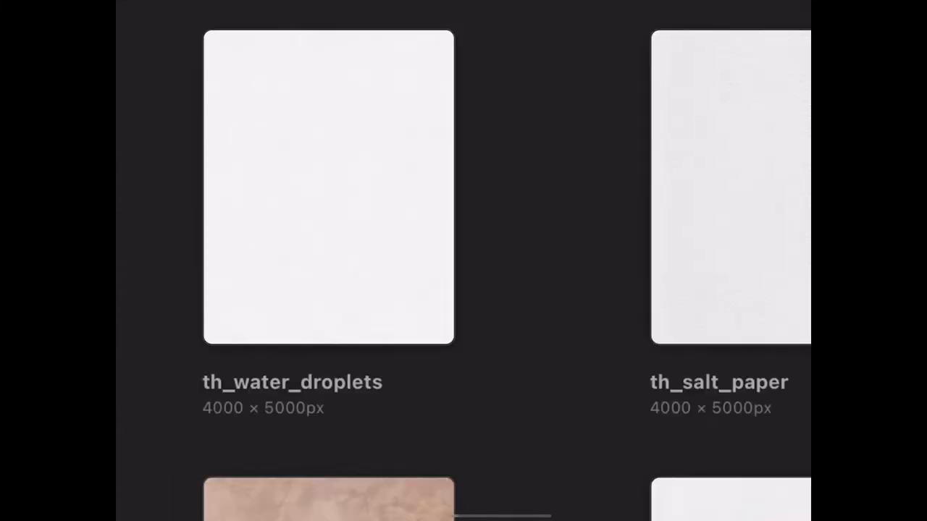
{"action": "left_click", "coordinate": [327, 186]}
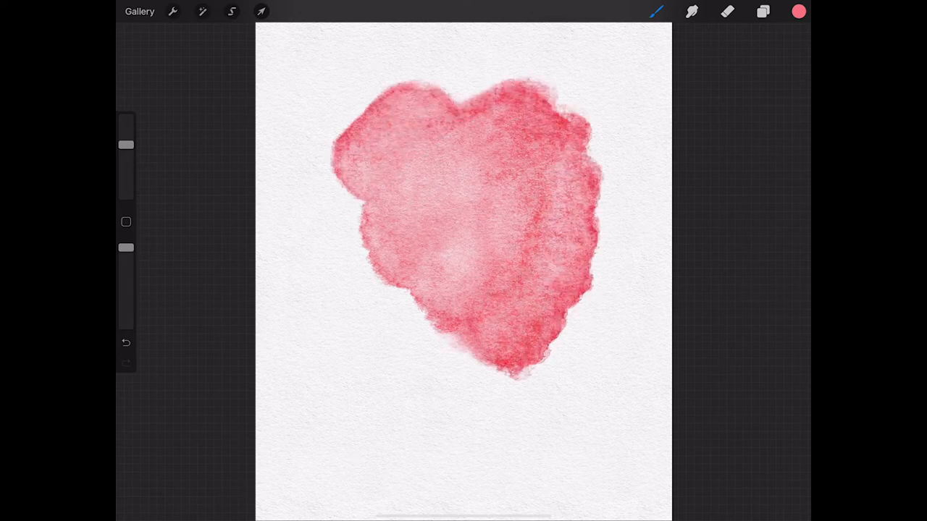
Hide and re-show the paper texture mask over the red blob, then leave for the stack.
{"action": "left_click", "coordinate": [761, 11]}
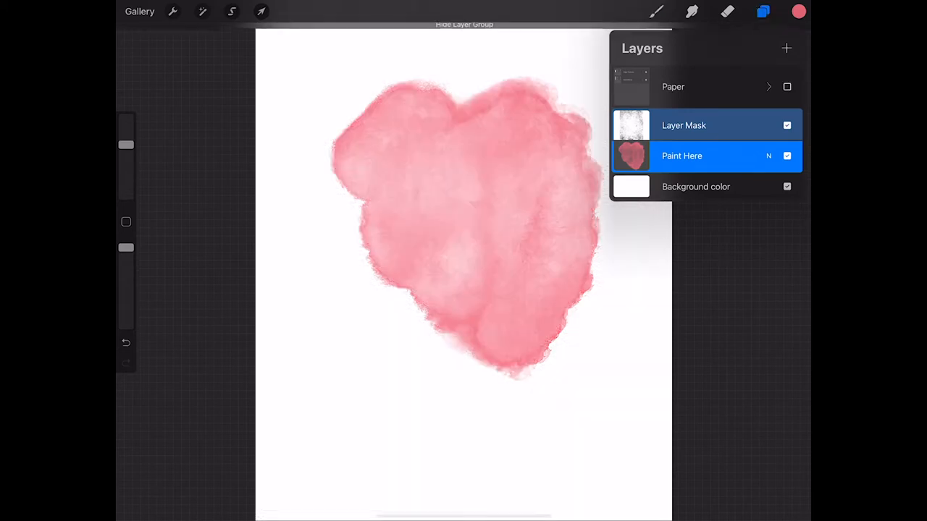
{"action": "left_click", "coordinate": [787, 124]}
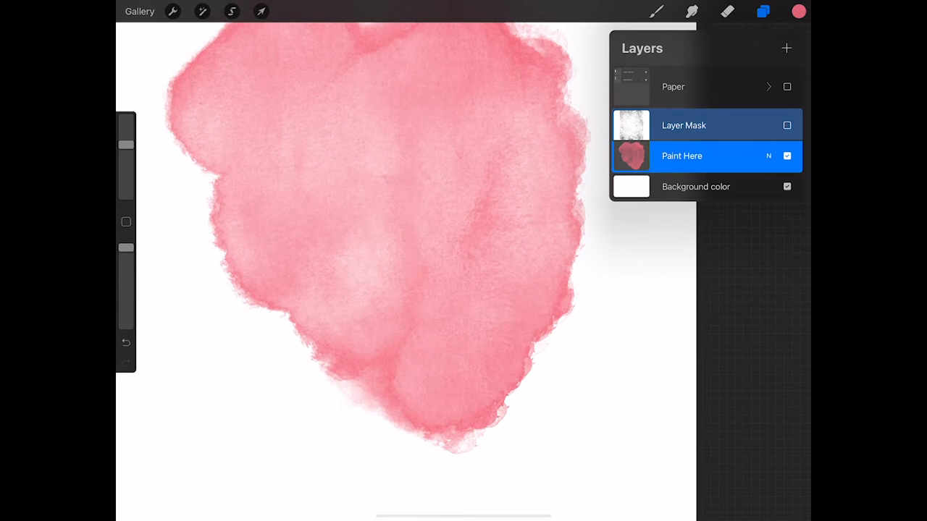
{"action": "left_click", "coordinate": [787, 87]}
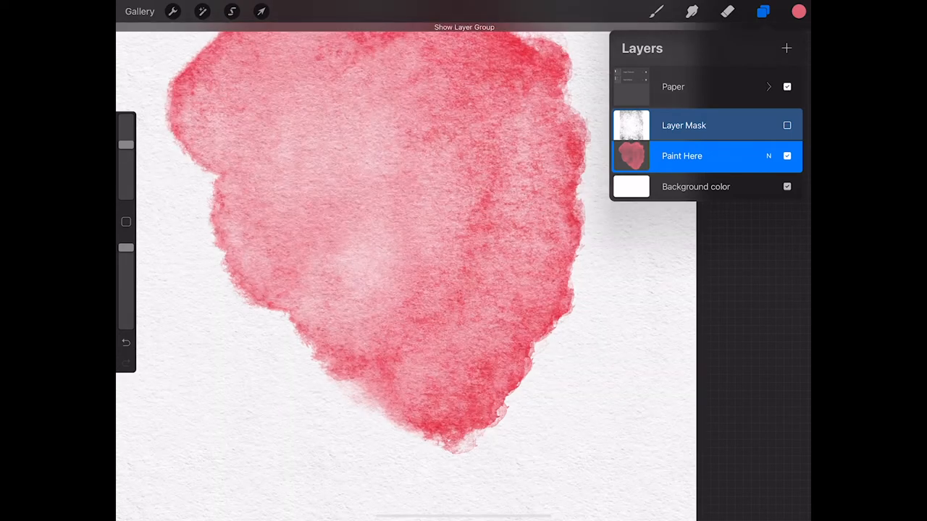
{"action": "left_click", "coordinate": [787, 125]}
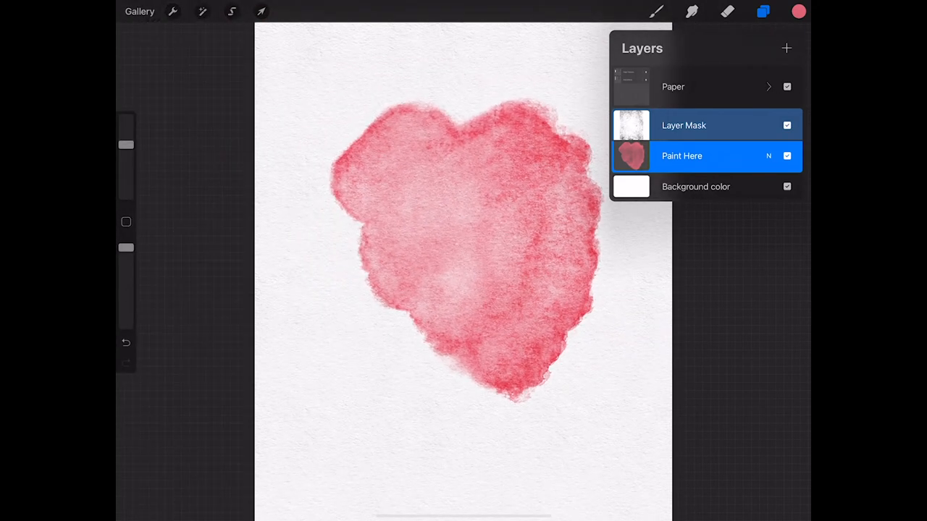
{"action": "left_click", "coordinate": [139, 11]}
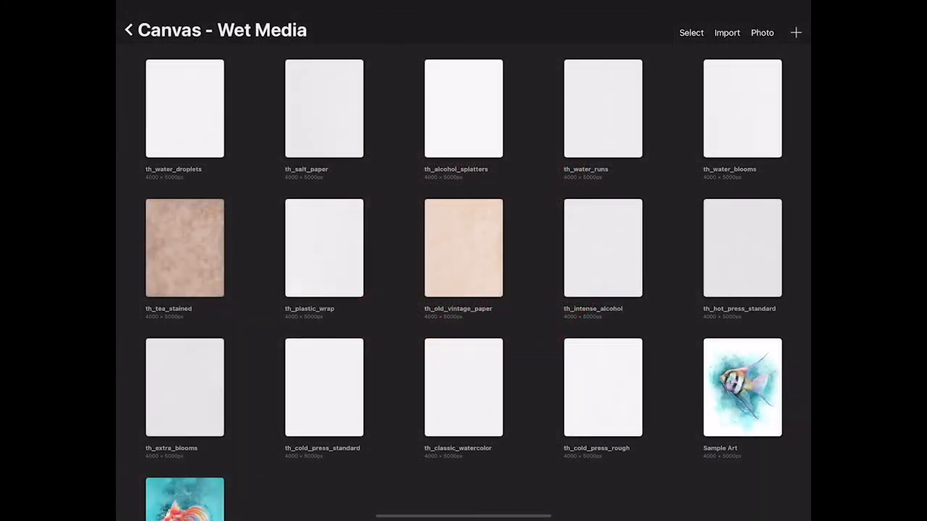
Paste the Sample Art angelfish painting onto a paper canvas's Paint Here layer.
{"action": "left_click", "coordinate": [741, 386]}
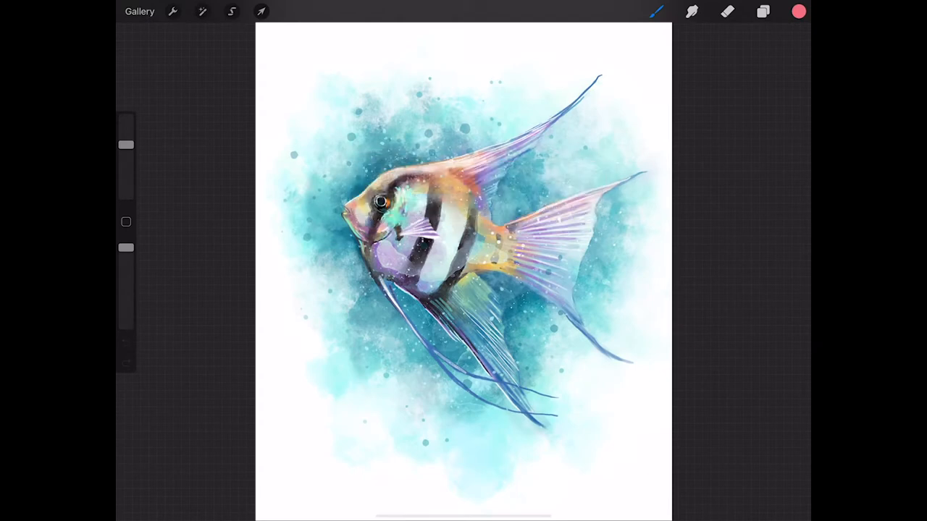
{"action": "left_click", "coordinate": [139, 11]}
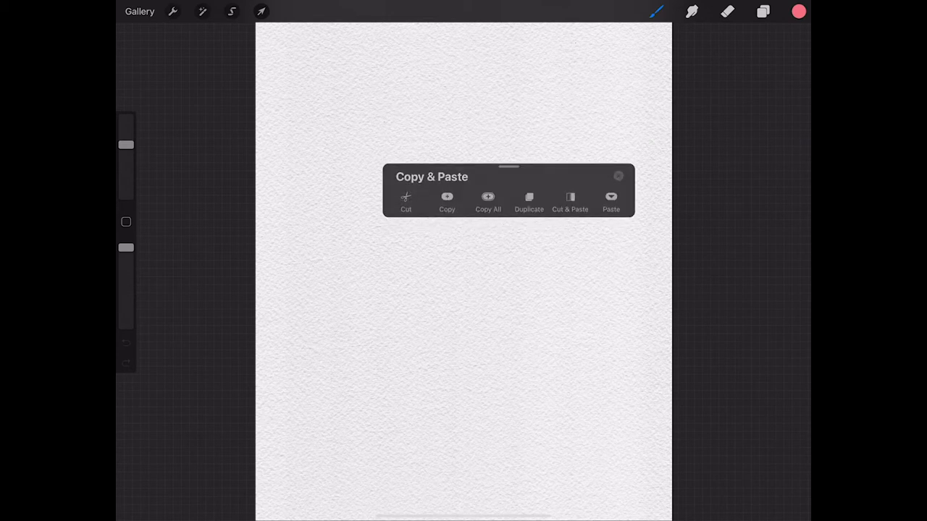
{"action": "left_click", "coordinate": [611, 201]}
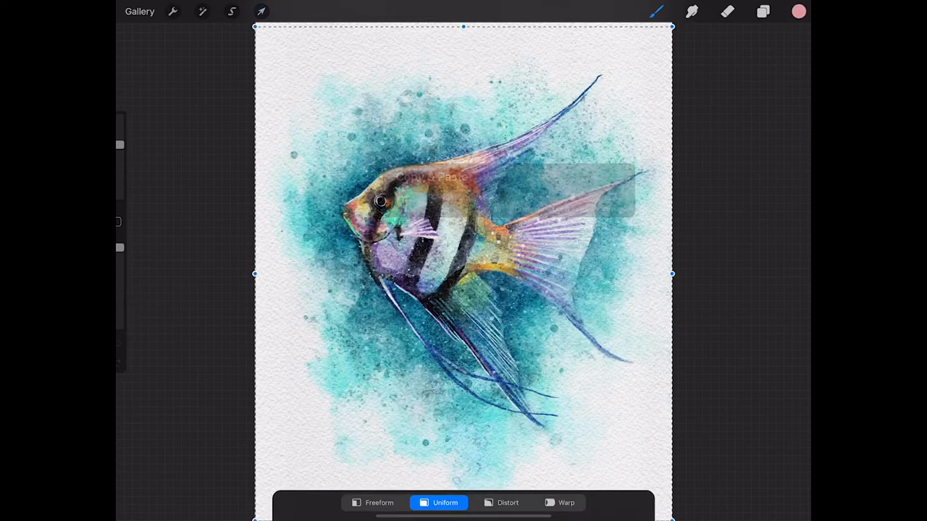
{"action": "left_click", "coordinate": [260, 11]}
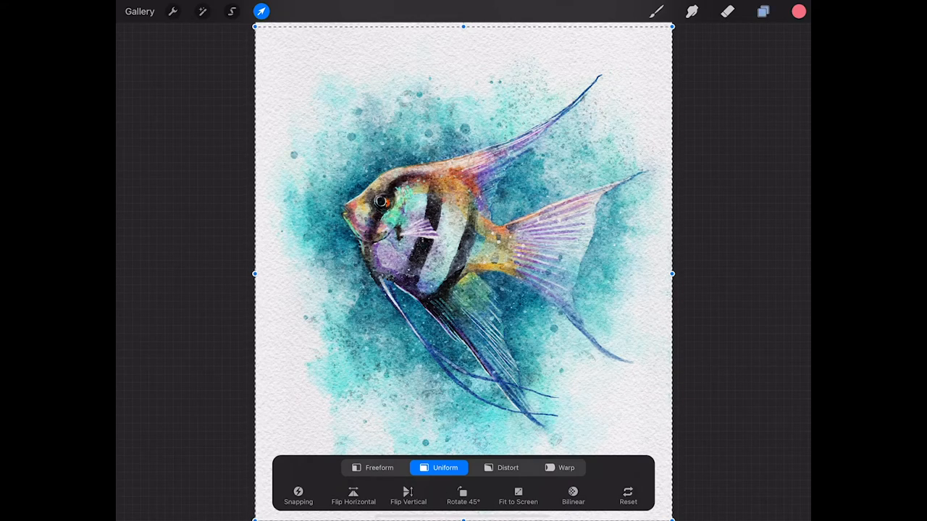
{"action": "left_click", "coordinate": [762, 11]}
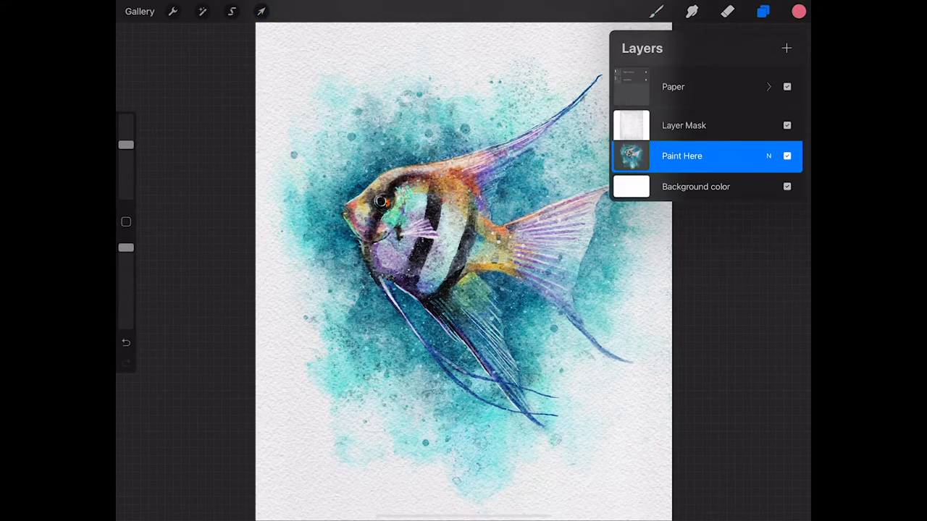
{"action": "left_click", "coordinate": [763, 11]}
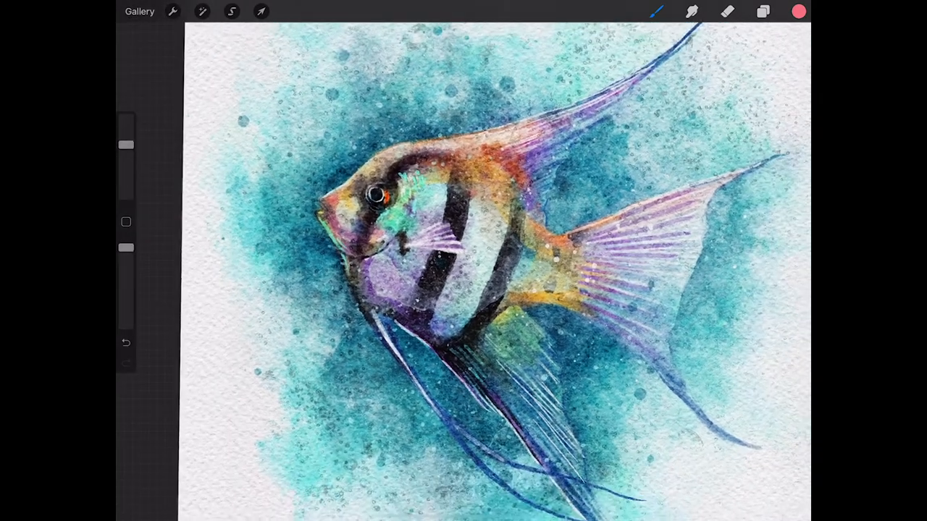
Expand Paper and Salt Effects groups and unlock the Wet Salt, Salt Texture and Rock Salt layers.
{"action": "left_click", "coordinate": [762, 12]}
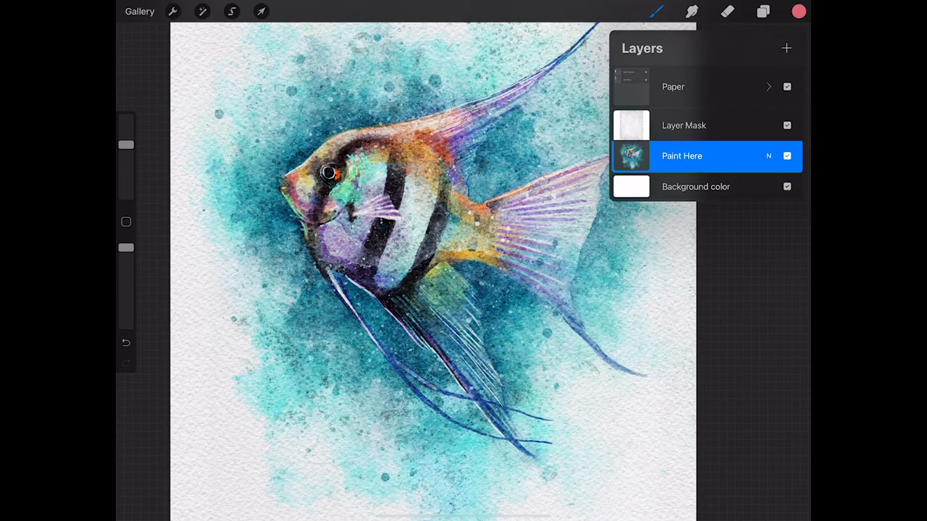
{"action": "left_click", "coordinate": [767, 87]}
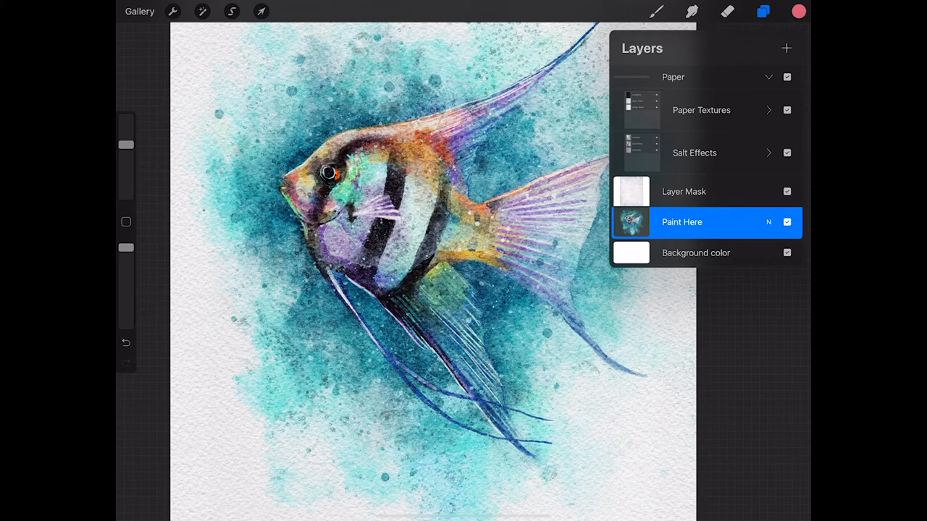
{"action": "left_click", "coordinate": [693, 154]}
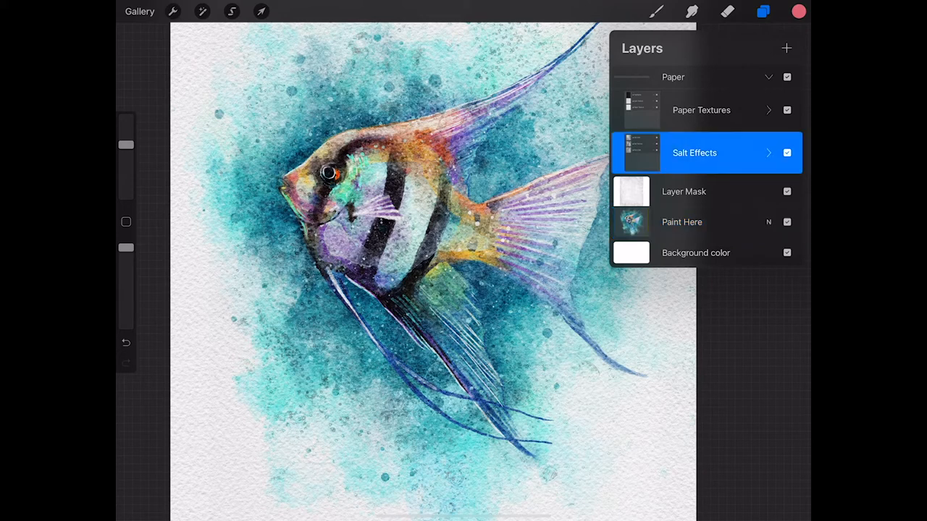
{"action": "left_click", "coordinate": [767, 154]}
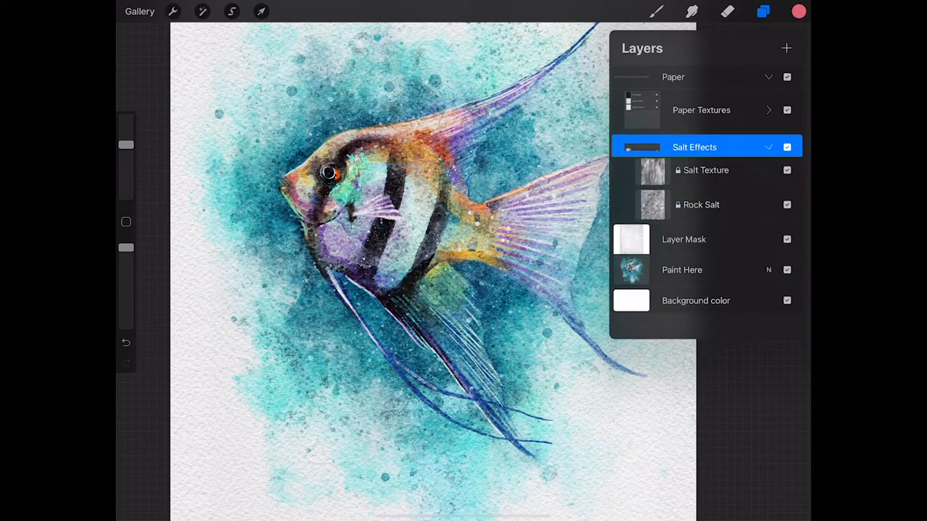
{"action": "left_click", "coordinate": [696, 147]}
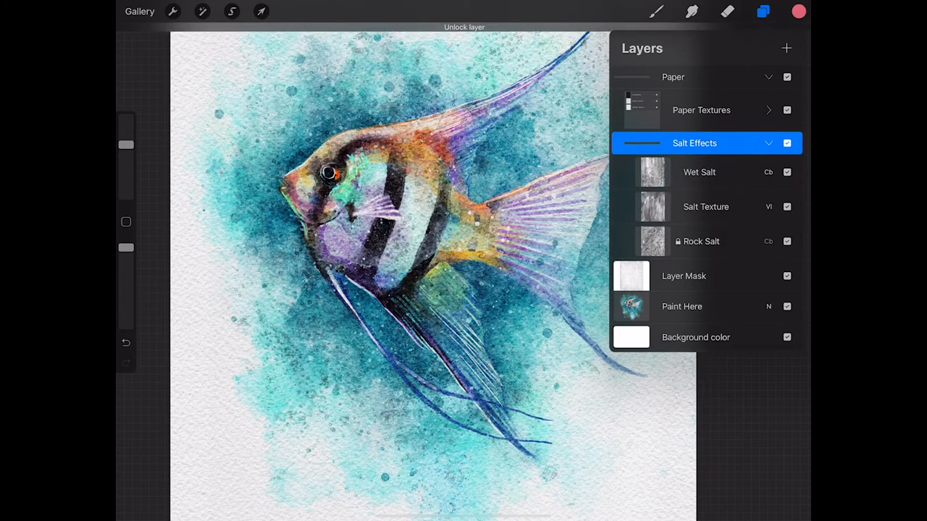
{"action": "left_click", "coordinate": [678, 240]}
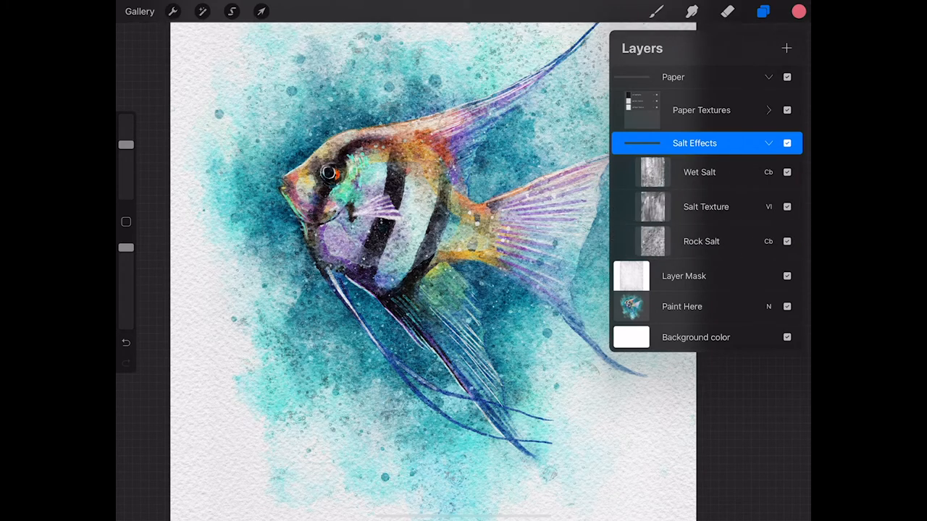
{"action": "left_click", "coordinate": [768, 171]}
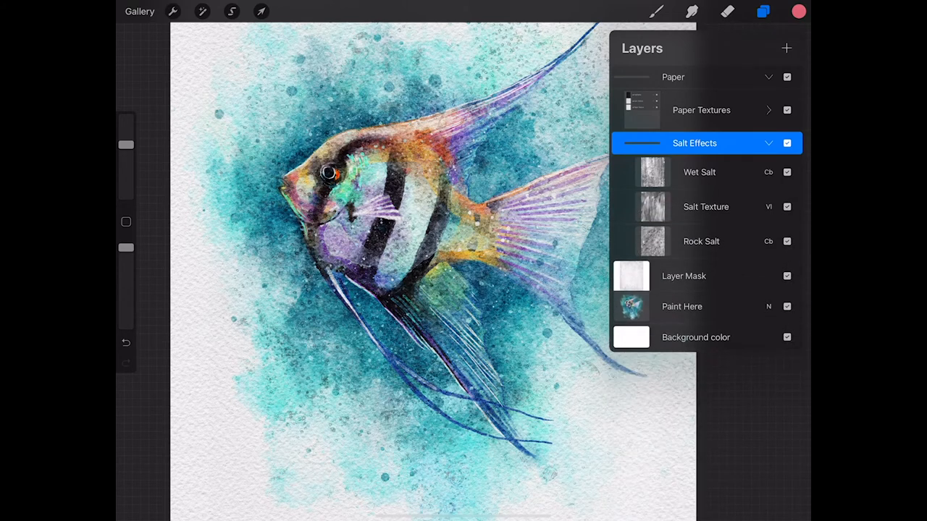
Set the Wet Salt layer to Color Burn blending at about 24% opacity.
{"action": "left_click", "coordinate": [767, 171]}
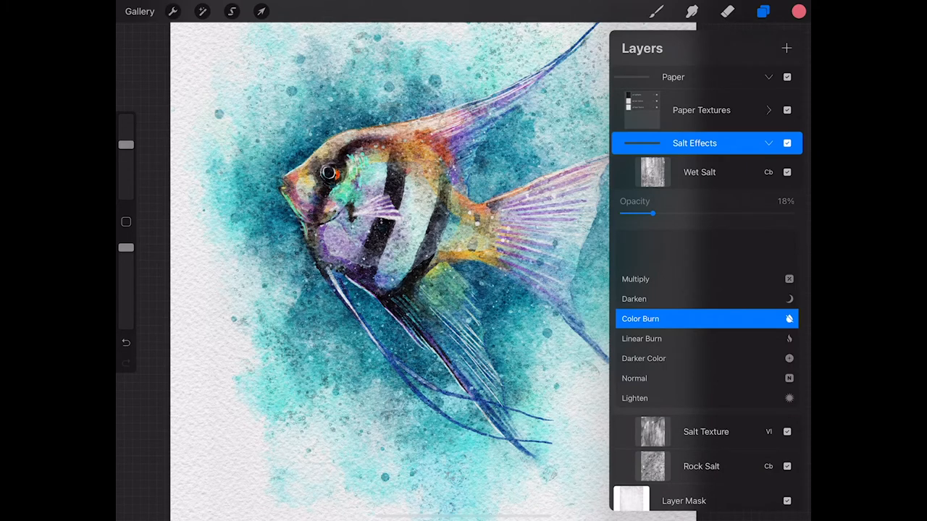
{"action": "left_click_drag", "start_coordinate": [652, 213], "coordinate": [658, 213]}
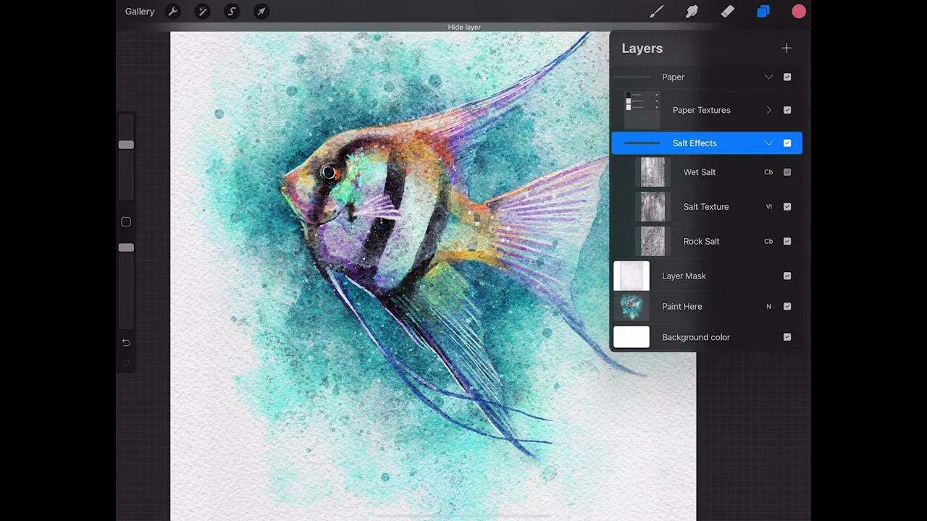
{"action": "left_click", "coordinate": [786, 171]}
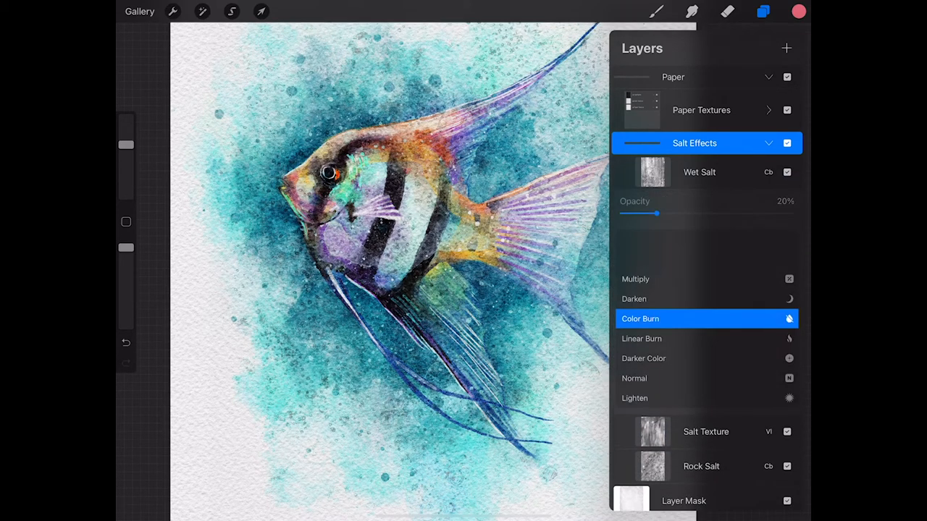
{"action": "left_click_drag", "start_coordinate": [658, 213], "coordinate": [678, 213]}
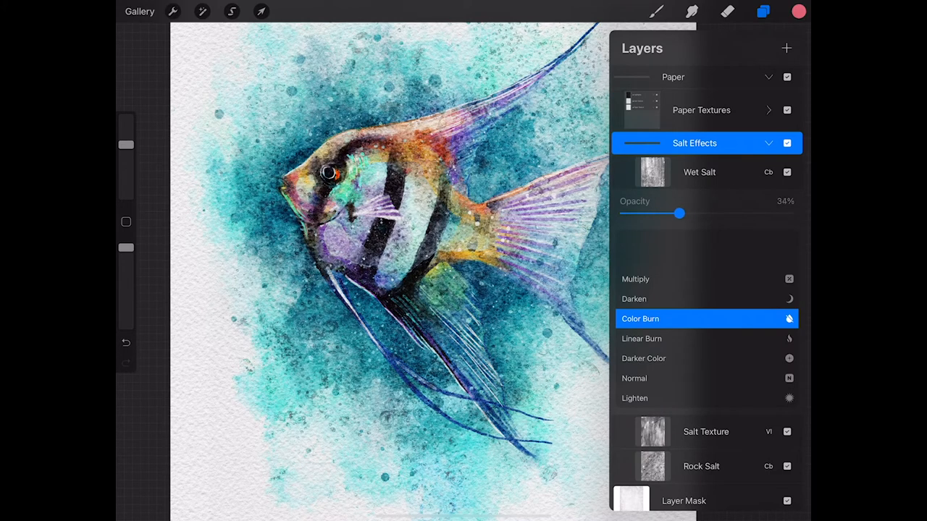
{"action": "left_click_drag", "start_coordinate": [679, 213], "coordinate": [662, 212]}
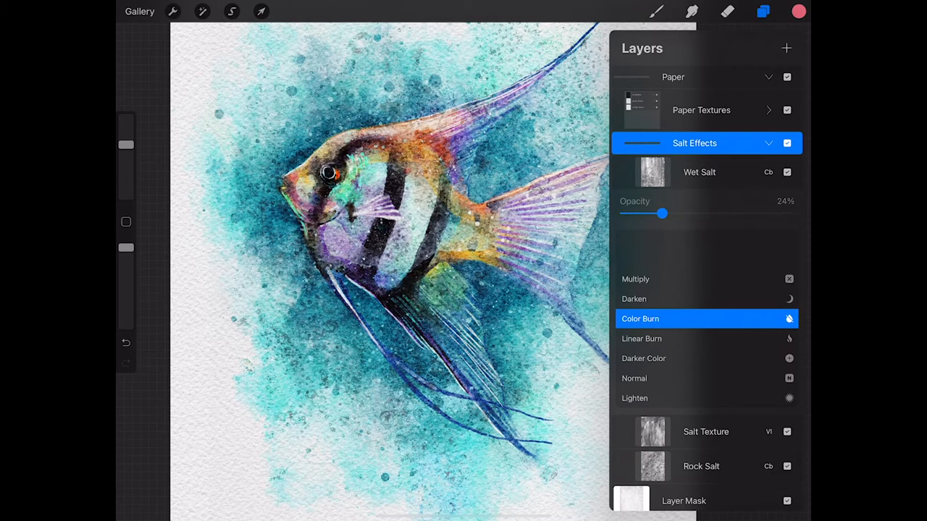
Set the Salt Texture layer to Vivid Light blending at about 23% opacity.
{"action": "left_click_drag", "start_coordinate": [662, 214], "coordinate": [660, 214]}
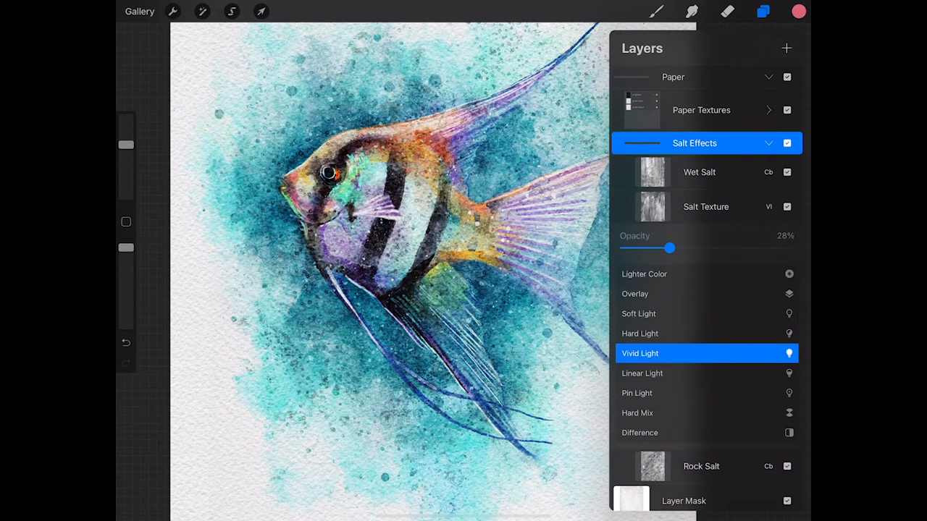
{"action": "left_click_drag", "start_coordinate": [669, 248], "coordinate": [663, 248]}
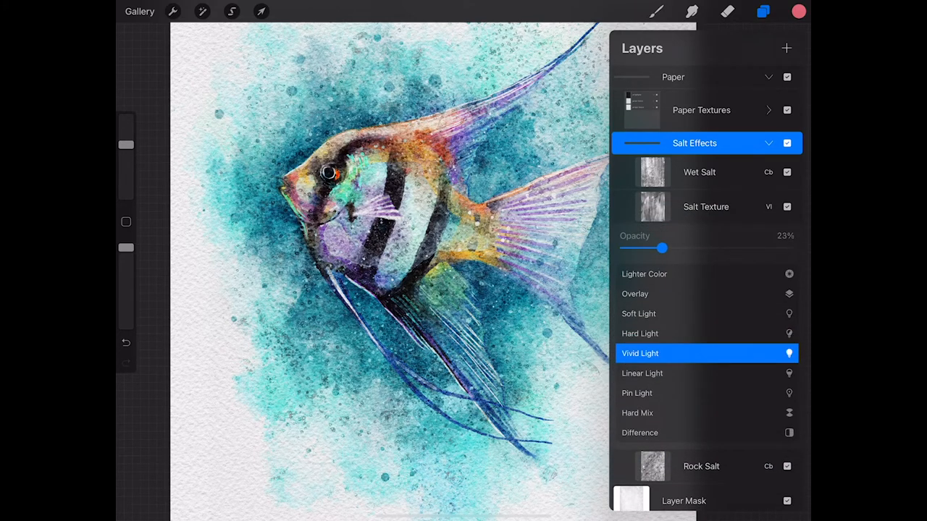
{"action": "left_click_drag", "start_coordinate": [664, 249], "coordinate": [666, 249]}
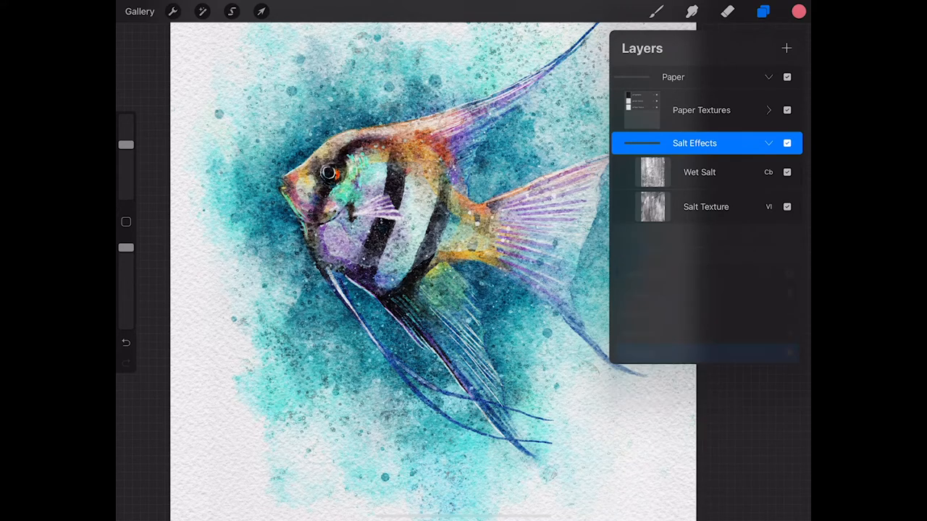
Open the hummingbird brush-stroke canvas from the Canvas - Paint Media stack.
{"action": "left_click", "coordinate": [769, 154]}
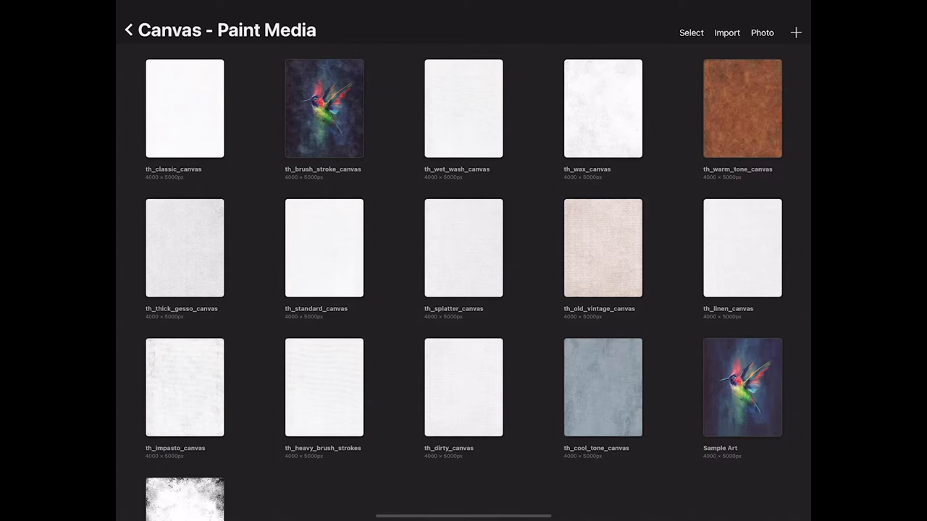
{"action": "left_click", "coordinate": [741, 387]}
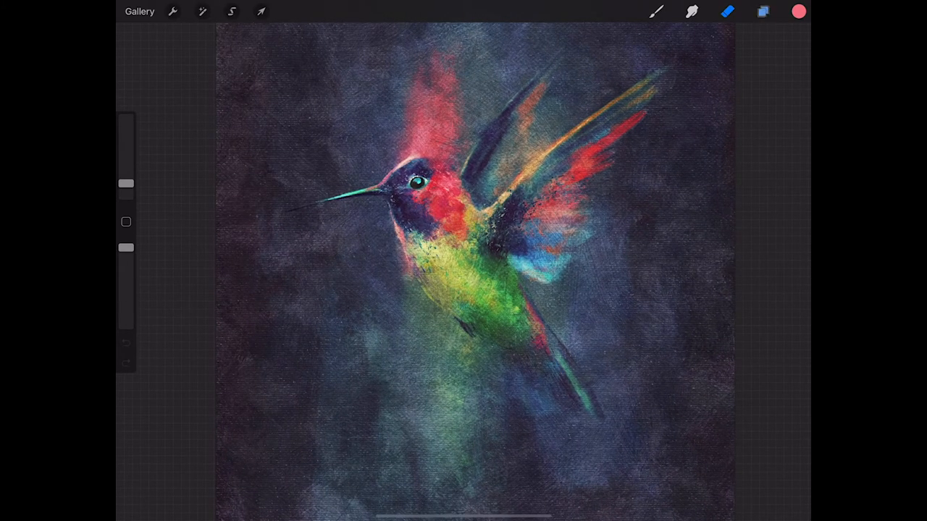
{"action": "left_click", "coordinate": [762, 12]}
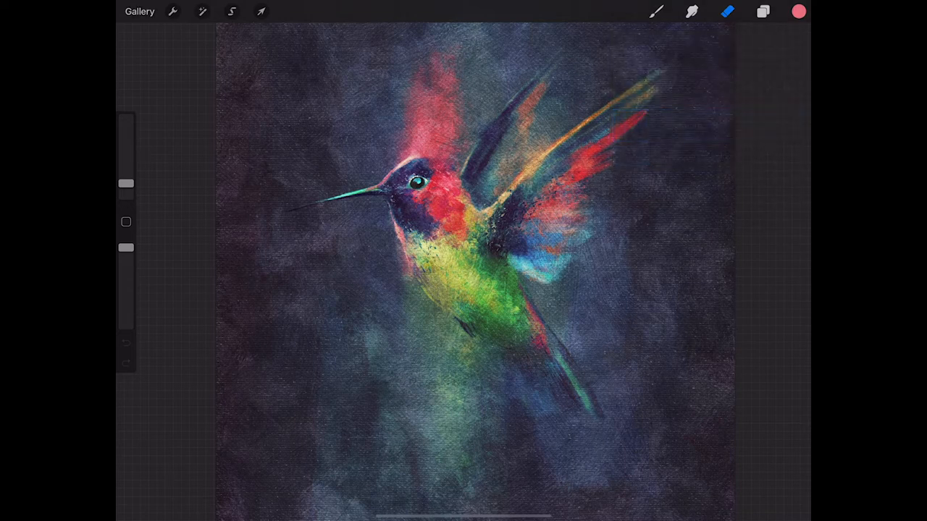
Copy the speckled black-and-white grunge texture layer and return to the Paint Media collection.
{"action": "left_click", "coordinate": [139, 11]}
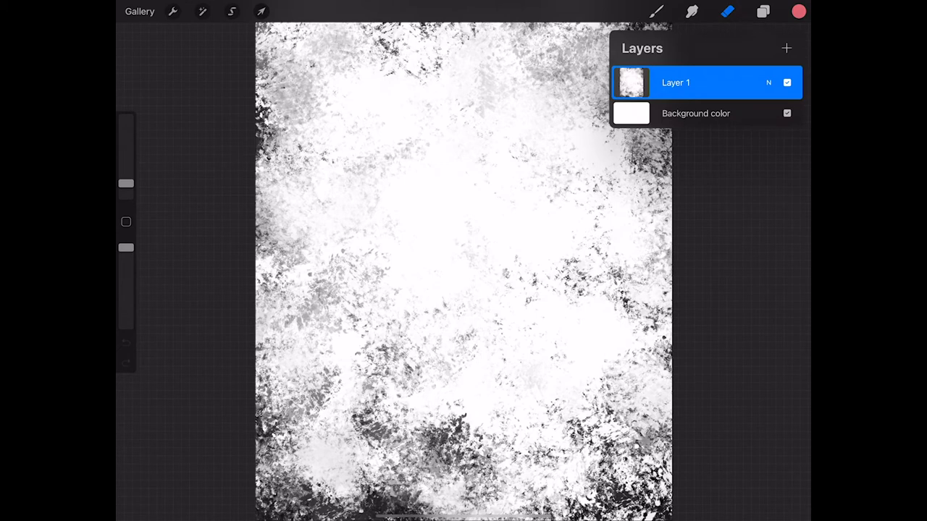
{"action": "left_click", "coordinate": [261, 12]}
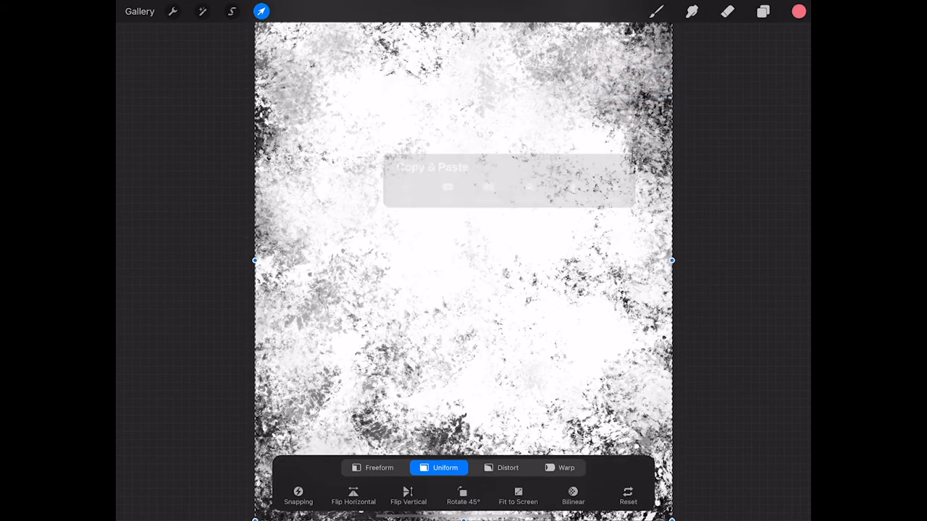
{"action": "left_click", "coordinate": [139, 12]}
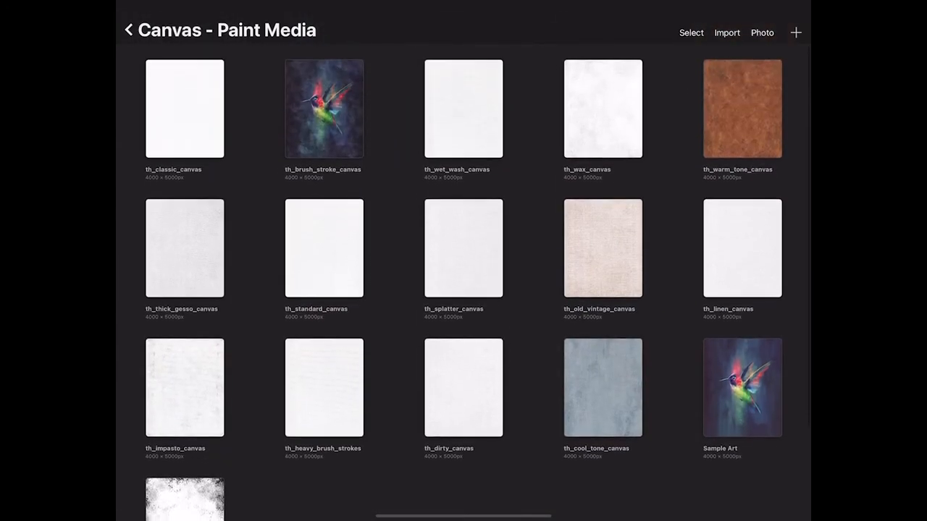
Paste the grunge texture into the hummingbird painting and fit it to the canvas for ragged edges.
{"action": "left_click", "coordinate": [741, 388]}
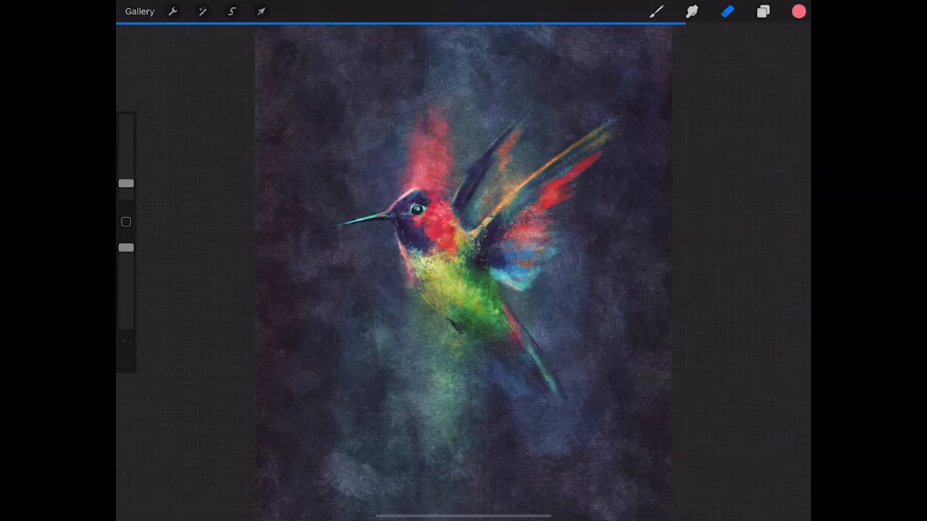
{"action": "left_click", "coordinate": [762, 12]}
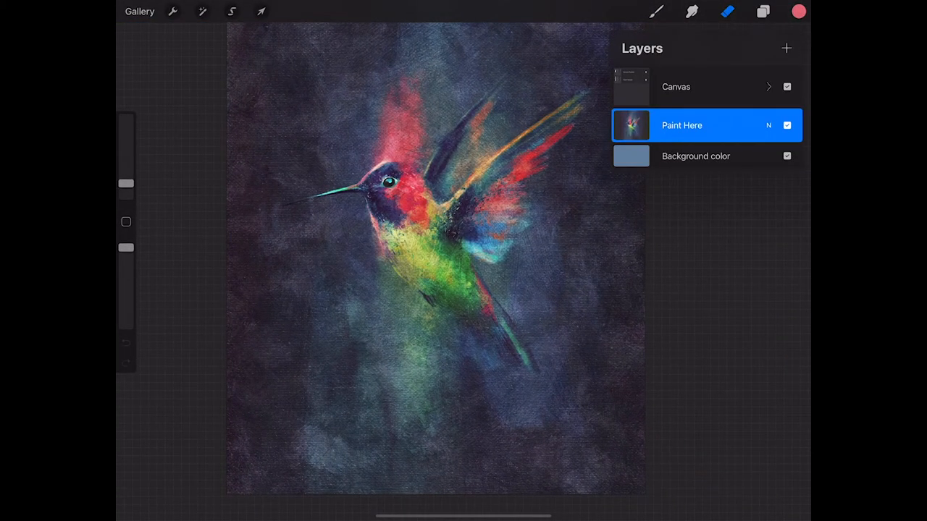
{"action": "left_click", "coordinate": [680, 124]}
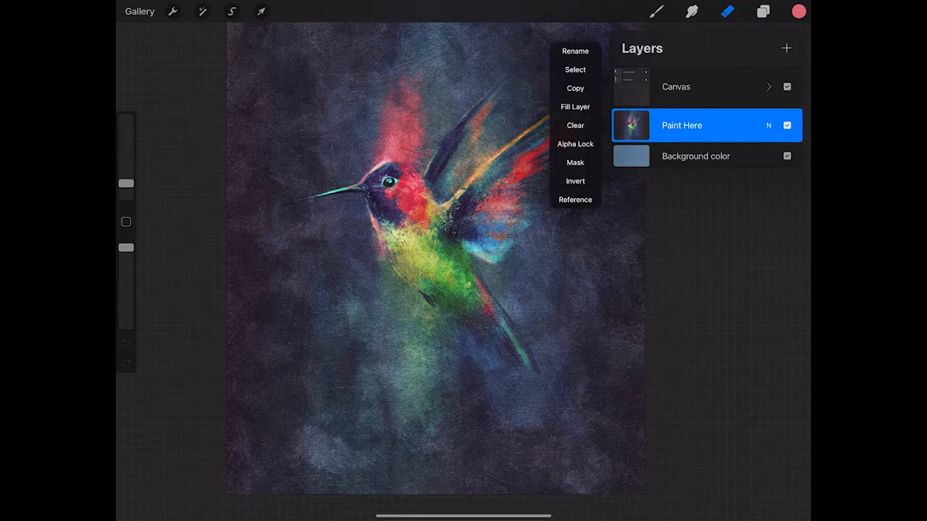
{"action": "left_click", "coordinate": [575, 163]}
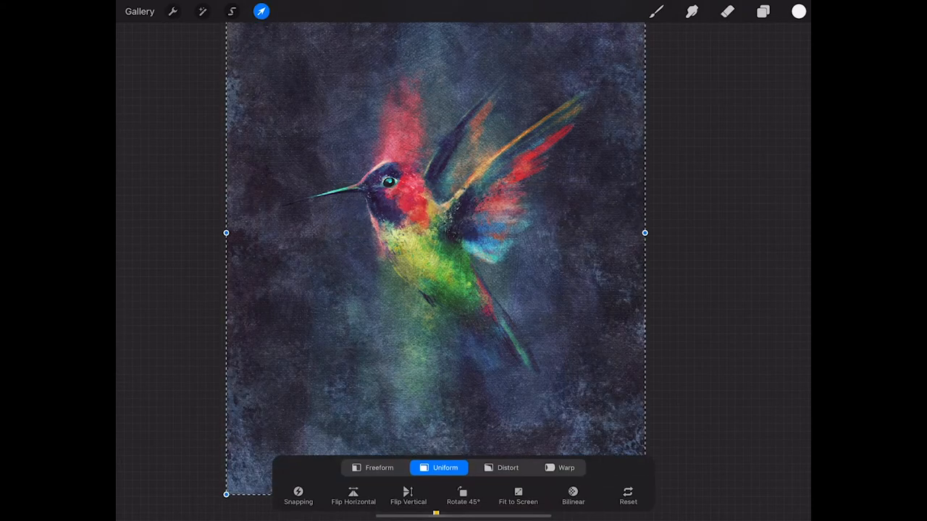
{"action": "left_click", "coordinate": [260, 11]}
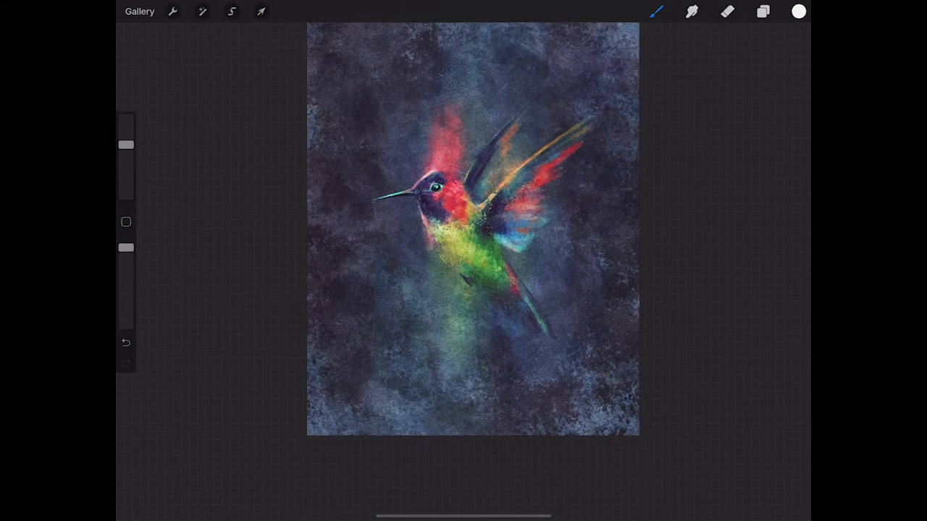
Set the hummingbird painting's background colour to a pale slate blue-grey.
{"action": "left_click", "coordinate": [762, 12]}
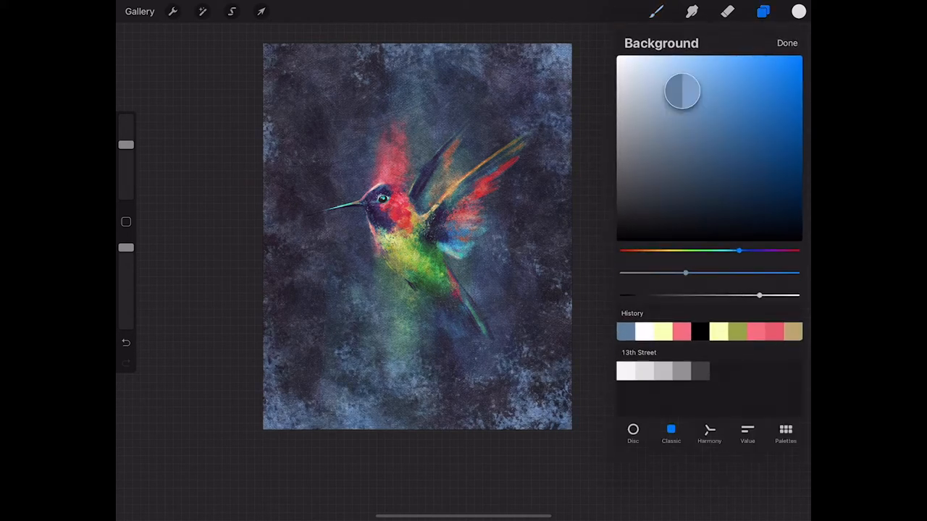
{"action": "left_click_drag", "start_coordinate": [681, 90], "coordinate": [724, 113]}
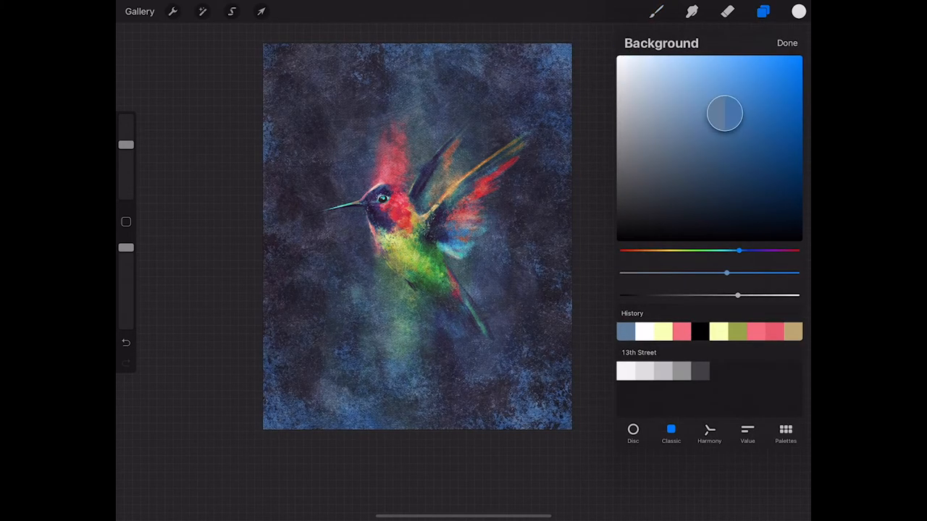
{"action": "left_click_drag", "start_coordinate": [724, 113], "coordinate": [684, 143]}
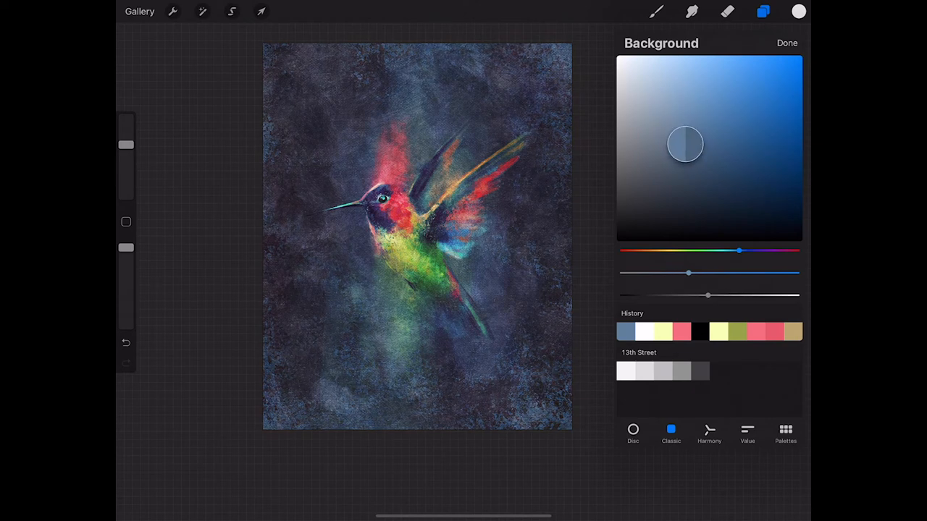
{"action": "left_click_drag", "start_coordinate": [683, 143], "coordinate": [679, 132]}
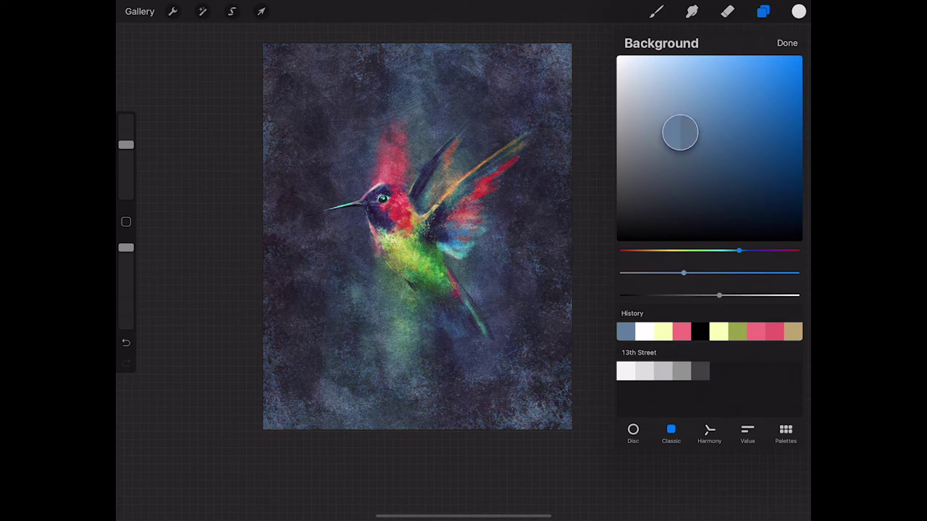
{"action": "left_click_drag", "start_coordinate": [680, 133], "coordinate": [660, 110]}
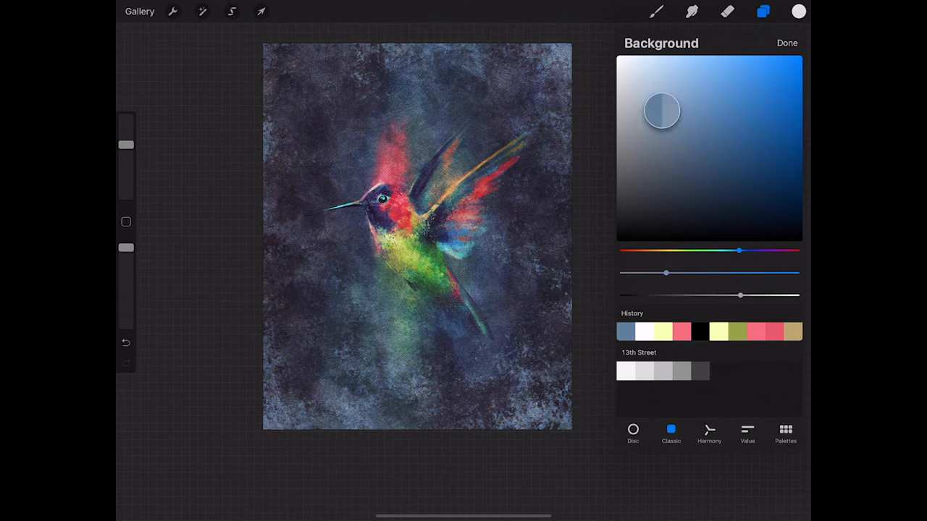
{"action": "left_click_drag", "start_coordinate": [661, 110], "coordinate": [657, 89]}
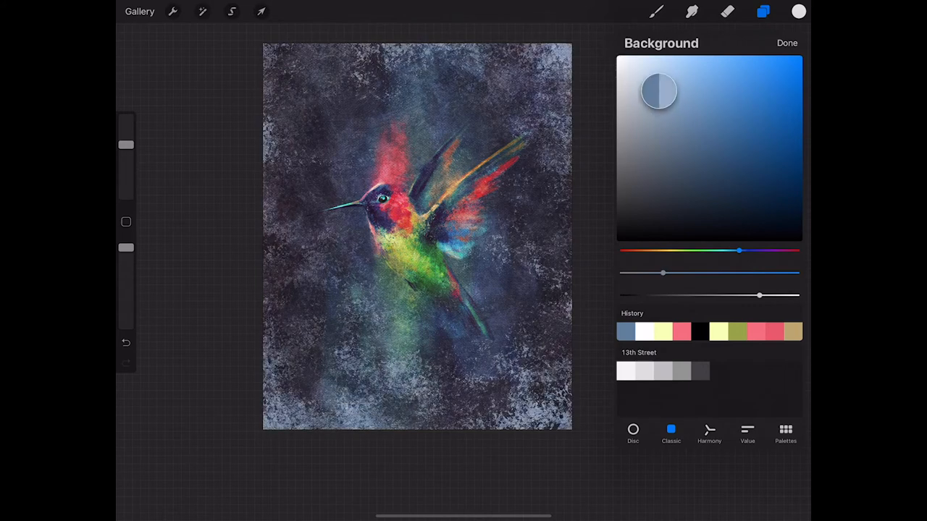
{"action": "left_click_drag", "start_coordinate": [659, 90], "coordinate": [663, 117]}
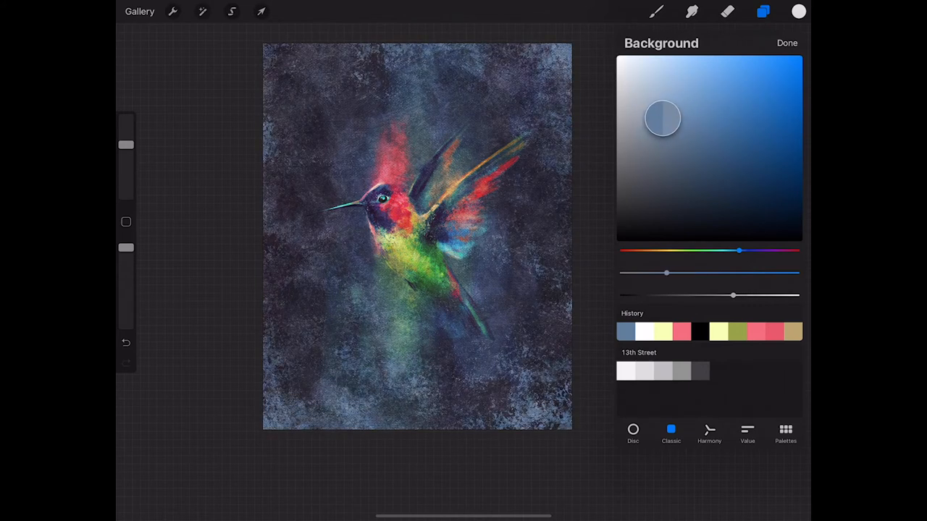
{"action": "left_click_drag", "start_coordinate": [663, 117], "coordinate": [657, 125]}
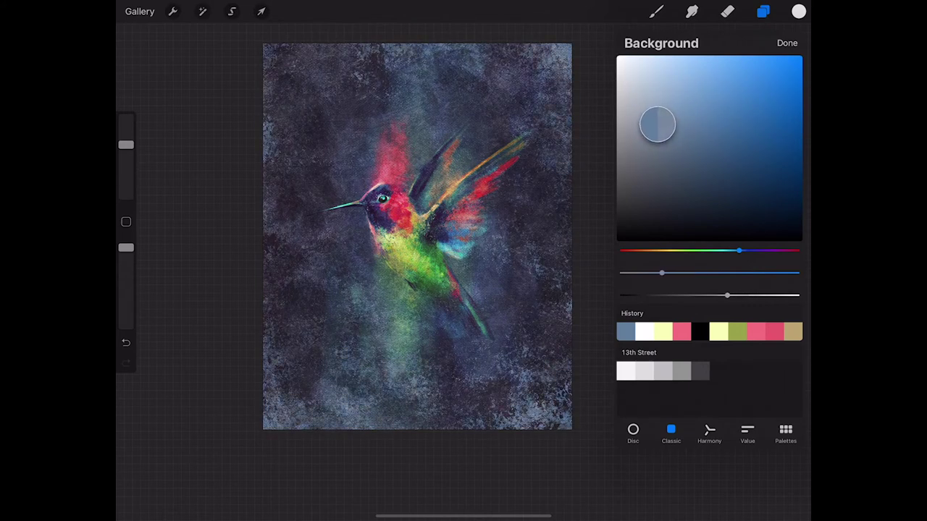
{"action": "left_click", "coordinate": [786, 44]}
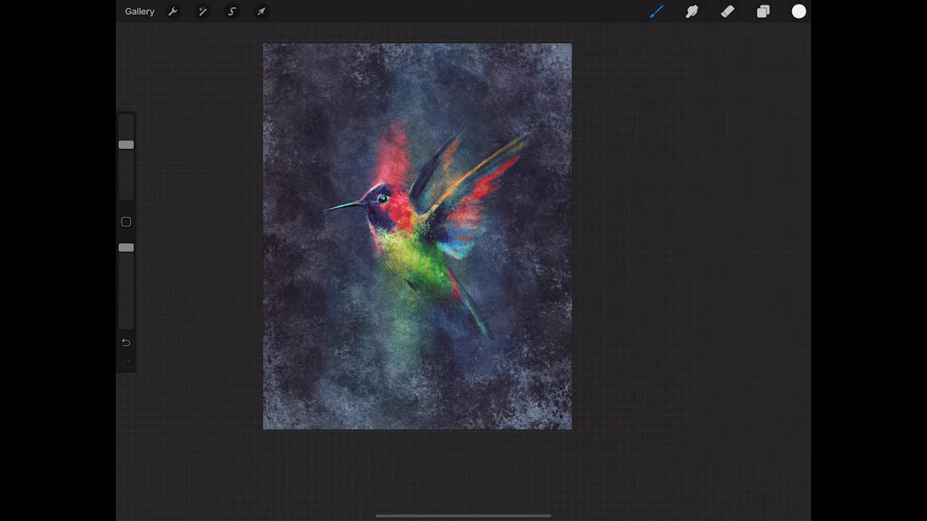
Toggle the hummingbird's paper texture mask off and on twice to compare the effect.
{"action": "left_click", "coordinate": [762, 11]}
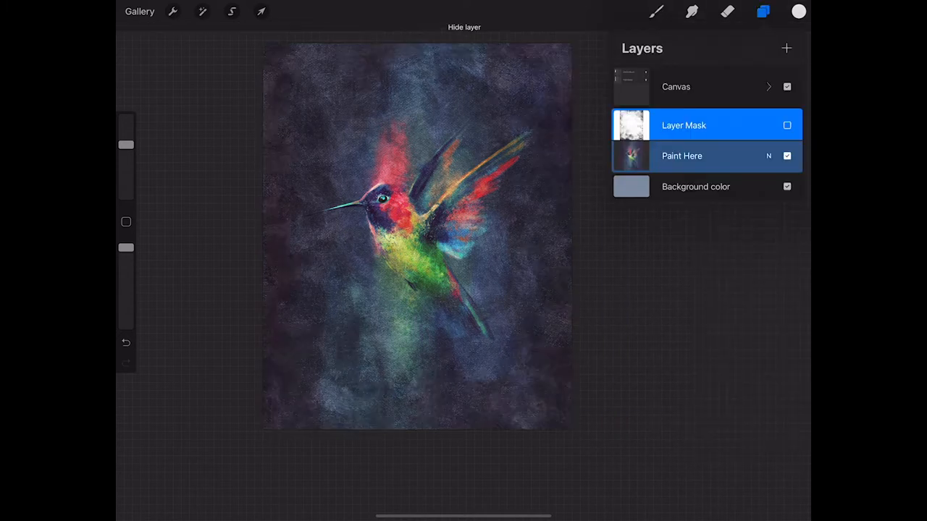
{"action": "left_click", "coordinate": [788, 125]}
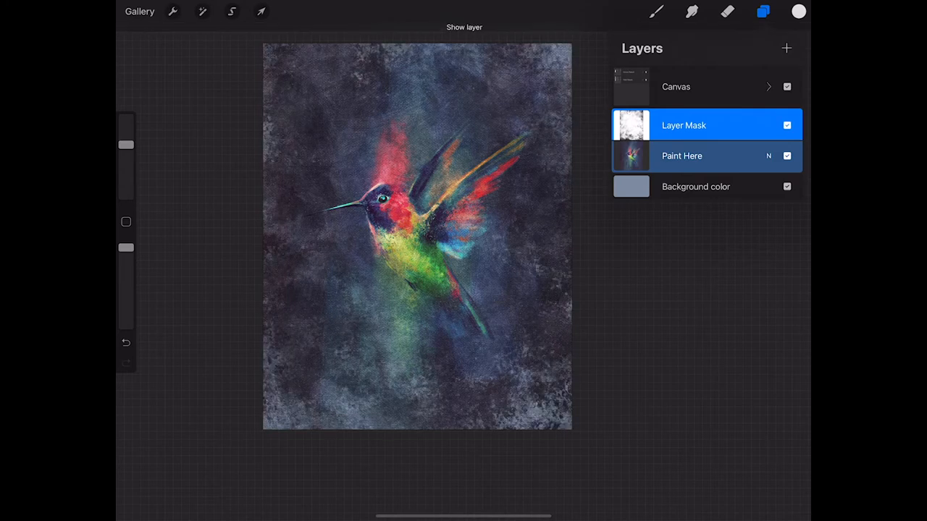
{"action": "left_click", "coordinate": [786, 125]}
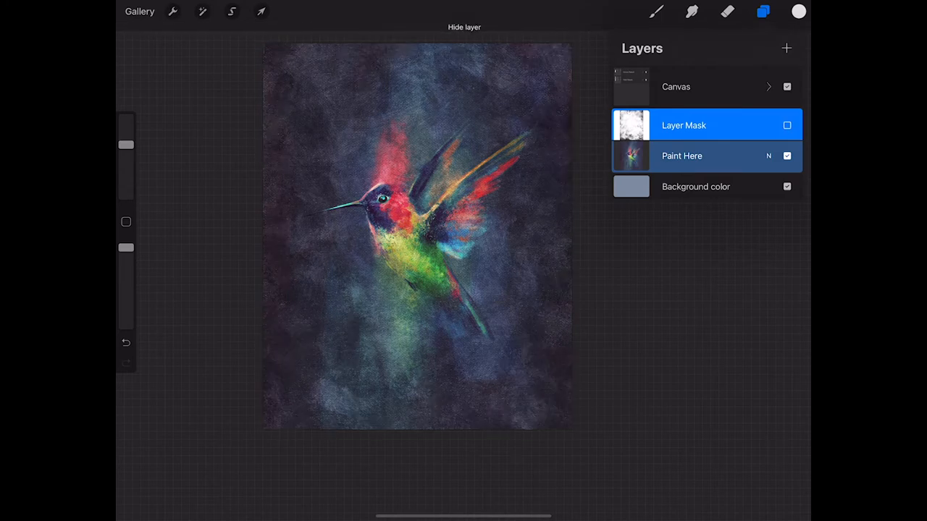
{"action": "left_click", "coordinate": [767, 87]}
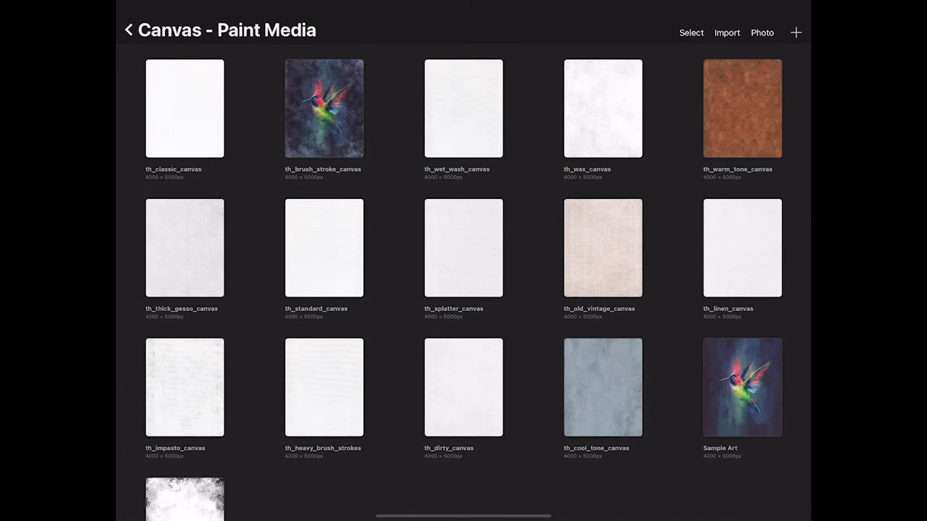
Start a plain white Paint Media canvas and insert the gold foil photo onto a new layer.
{"action": "left_click", "coordinate": [184, 107]}
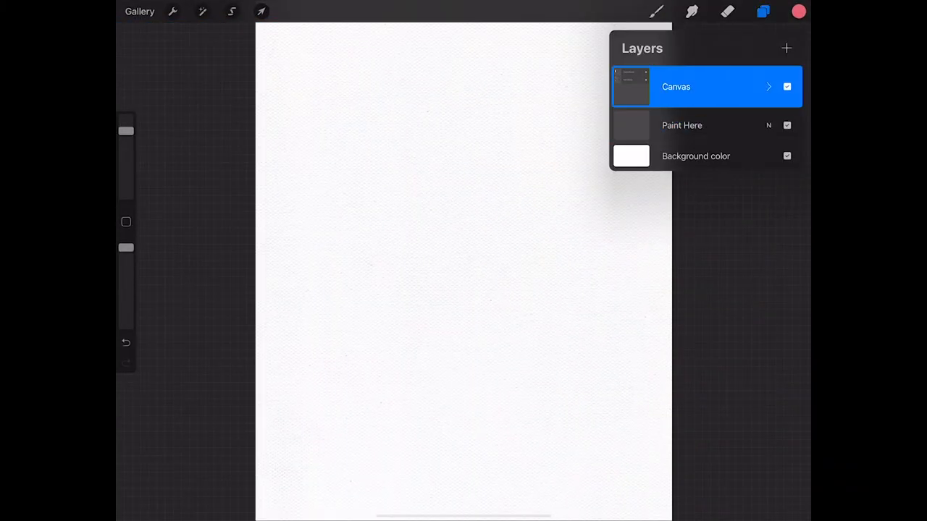
{"action": "left_click", "coordinate": [786, 48]}
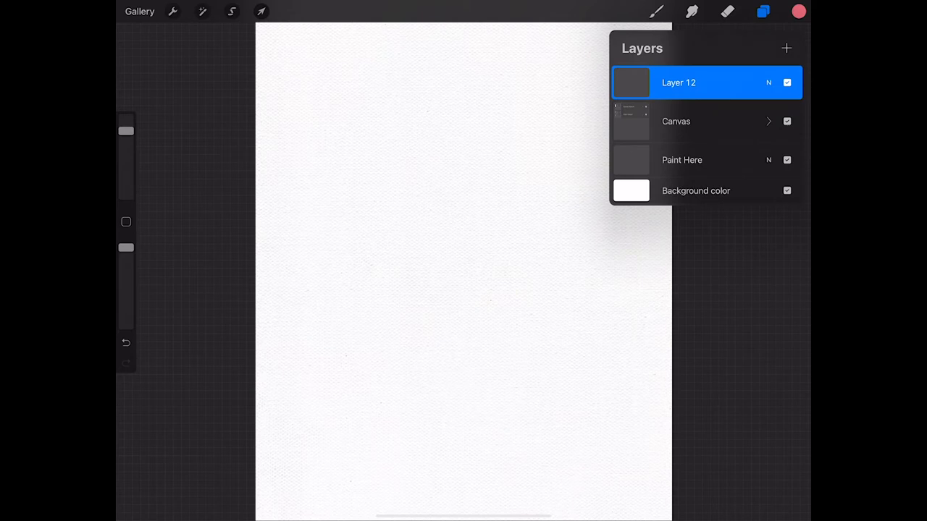
{"action": "left_click", "coordinate": [172, 11]}
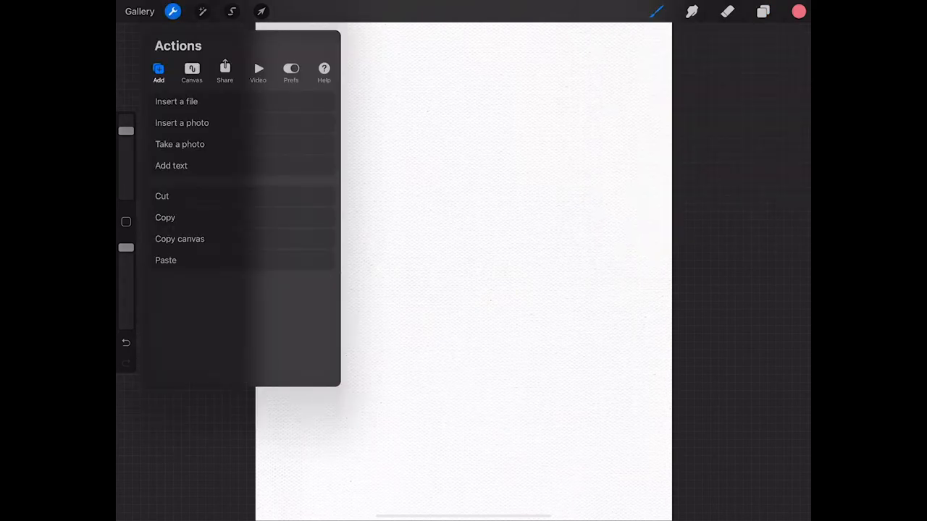
{"action": "left_click", "coordinate": [177, 101]}
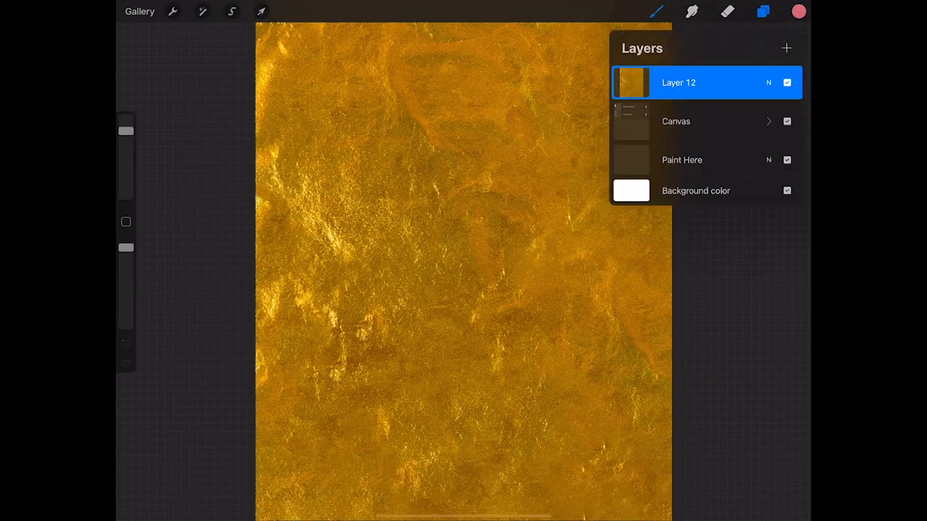
Fill the gold texture layer with solid colour so the foil no longer shows.
{"action": "left_click", "coordinate": [678, 81]}
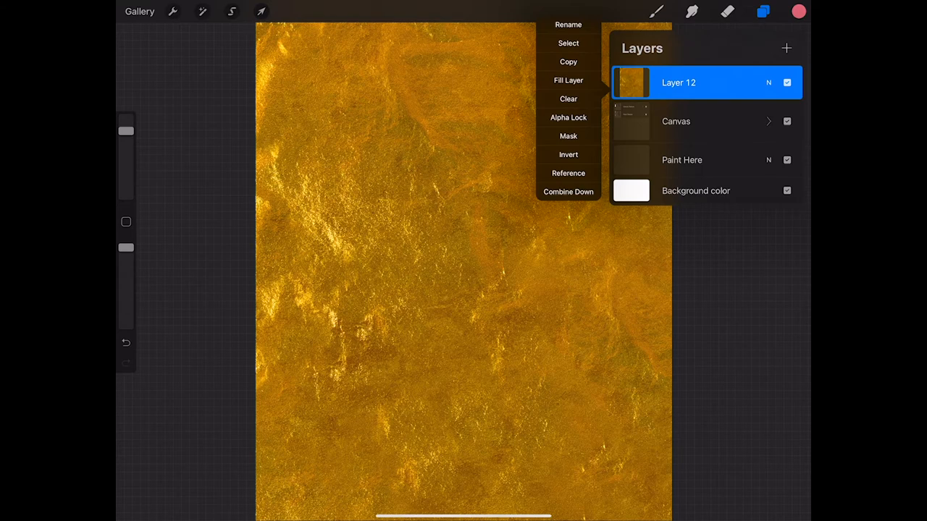
{"action": "left_click", "coordinate": [568, 136]}
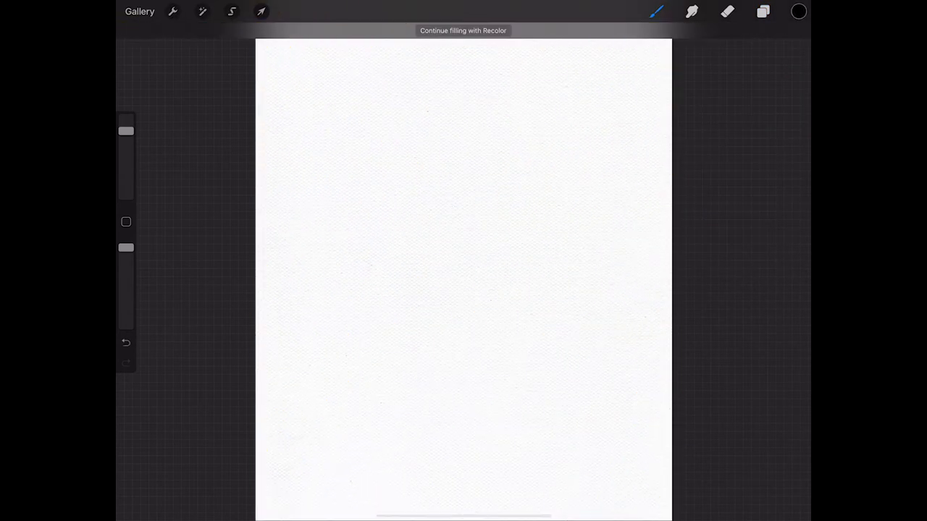
Paint a gold foil textured patch near the canvas centre and return to the main gallery.
{"action": "left_click", "coordinate": [762, 11]}
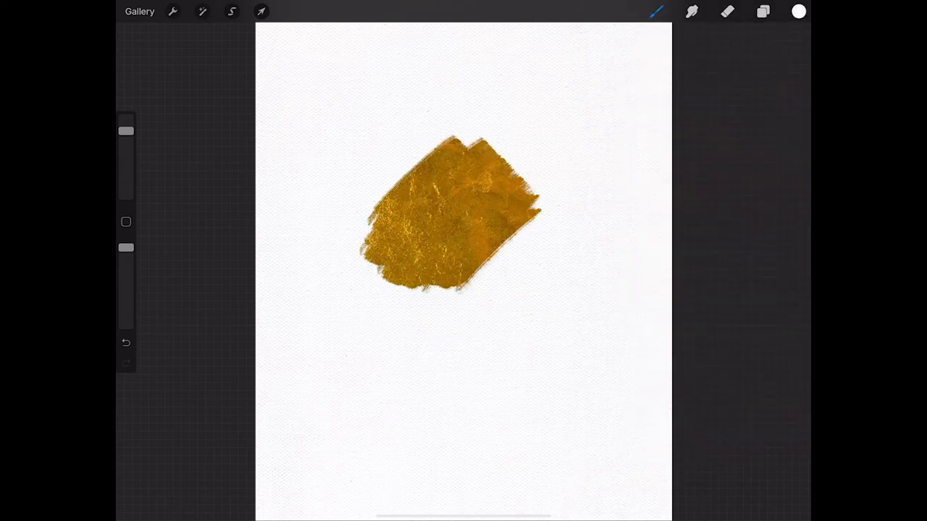
{"action": "left_click", "coordinate": [139, 12]}
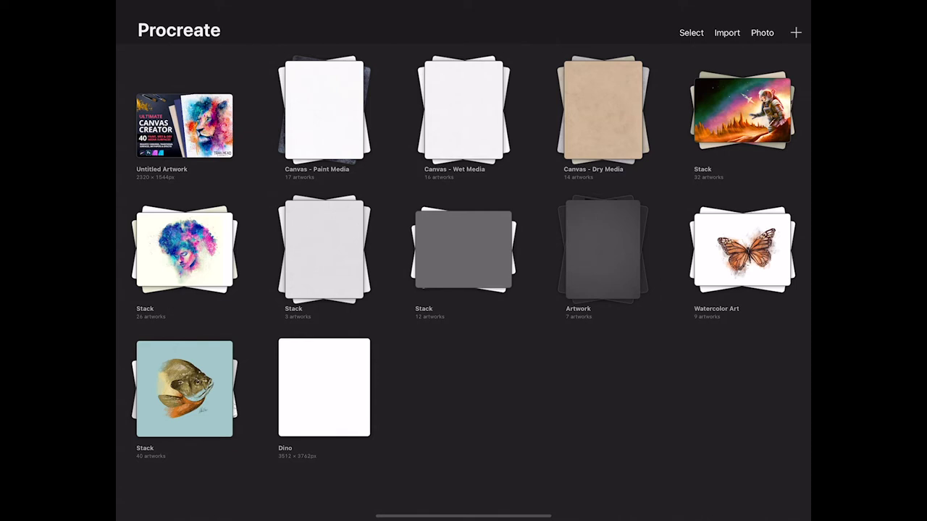
Open the blue th_pastel_paper canvas from Dry Media and make the owl's Draw Here layer visible.
{"action": "left_click", "coordinate": [602, 109]}
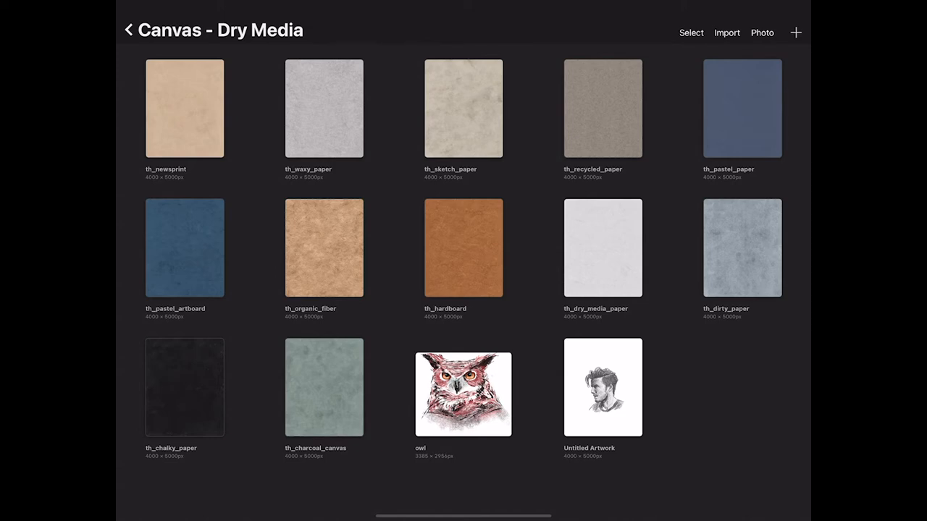
{"action": "left_click", "coordinate": [186, 247]}
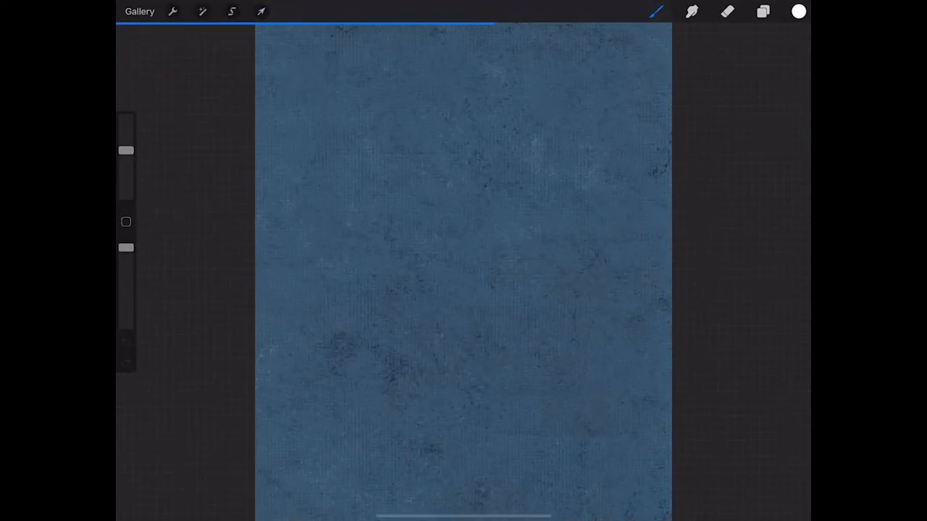
{"action": "left_click", "coordinate": [762, 11]}
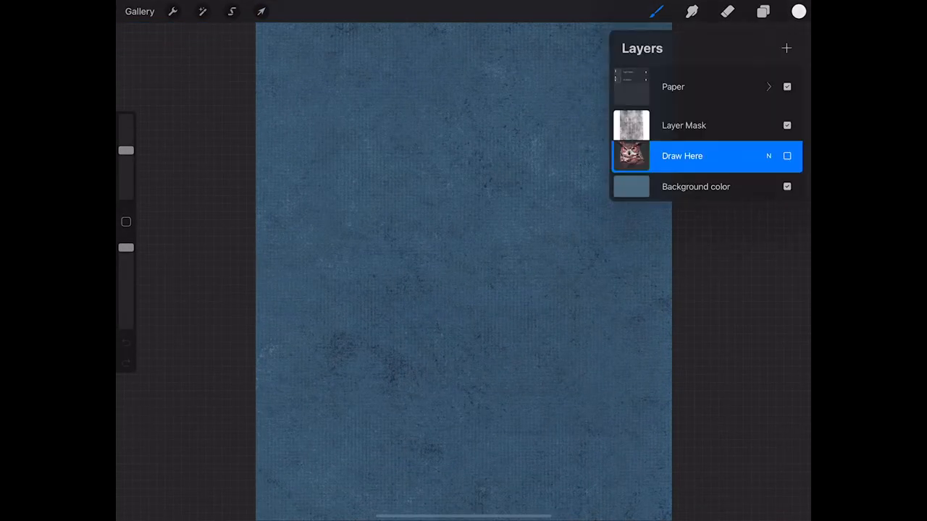
{"action": "left_click", "coordinate": [788, 157]}
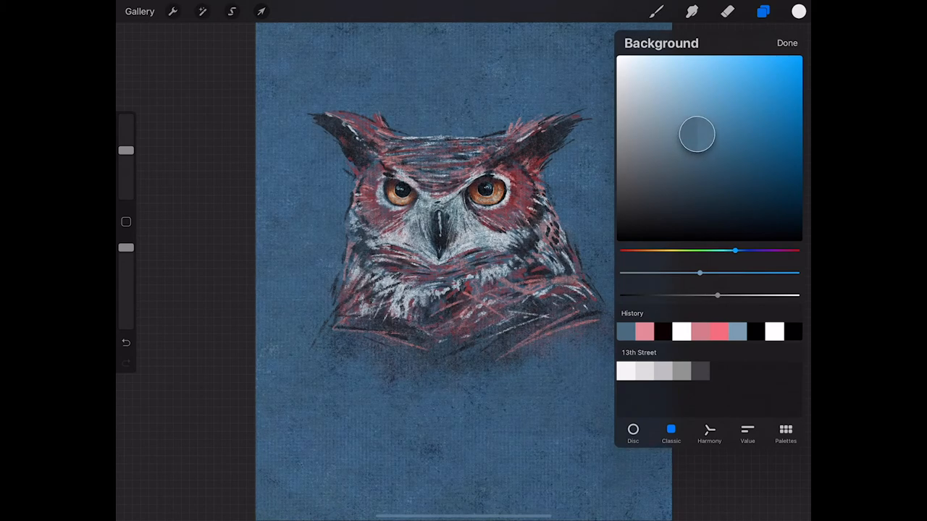
Shift the Background color layer to a darker, deeper blue behind the owl.
{"action": "left_click_drag", "start_coordinate": [697, 134], "coordinate": [707, 148]}
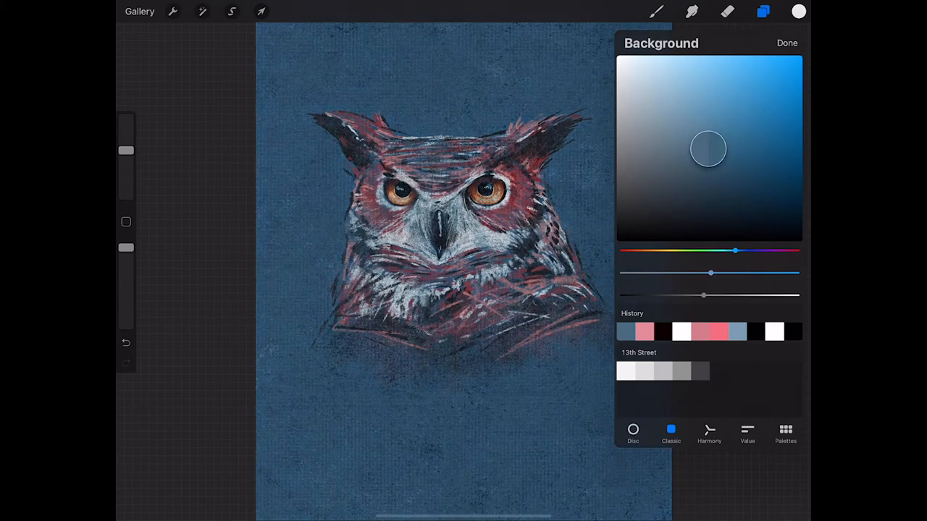
{"action": "left_click_drag", "start_coordinate": [706, 148], "coordinate": [715, 159]}
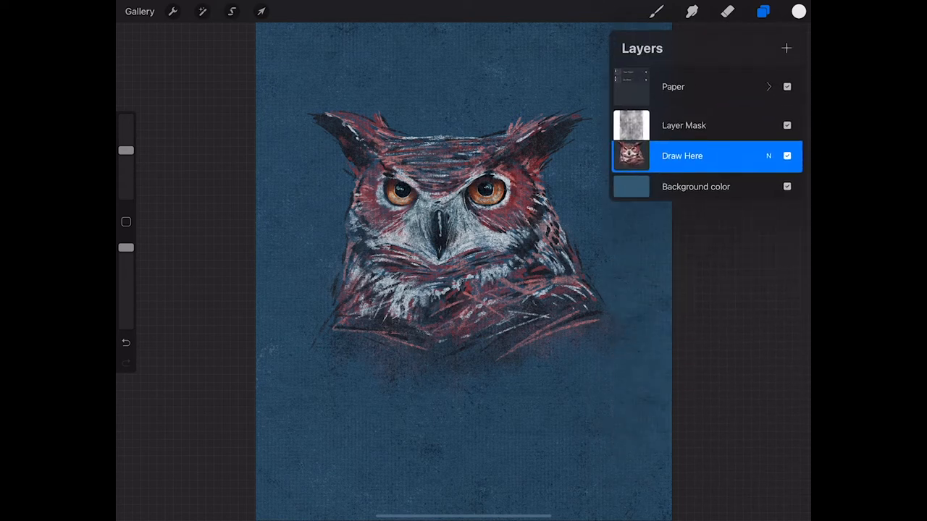
Add a layer and paint pink TH Faded Strokes across the owl's lower chest feathers.
{"action": "left_click", "coordinate": [786, 48]}
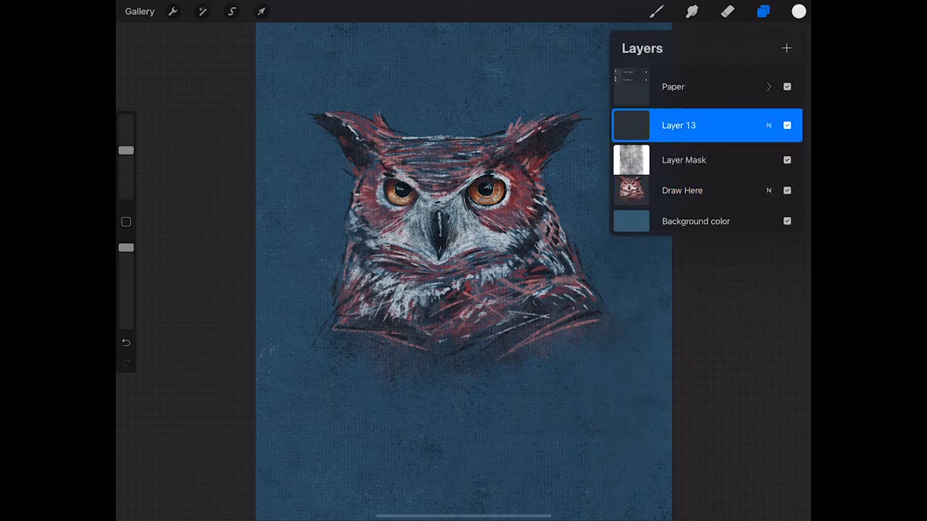
{"action": "left_click_drag", "start_coordinate": [678, 125], "coordinate": [678, 191]}
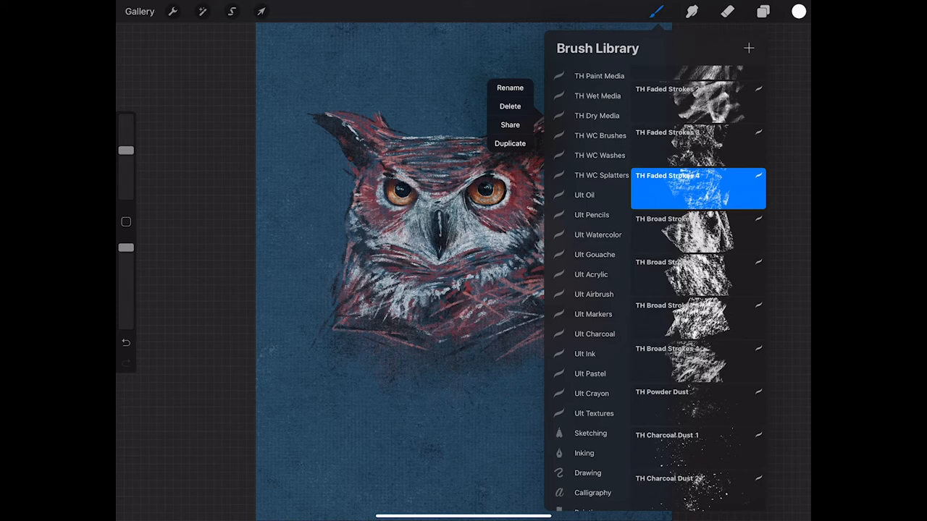
{"action": "left_click", "coordinate": [796, 12]}
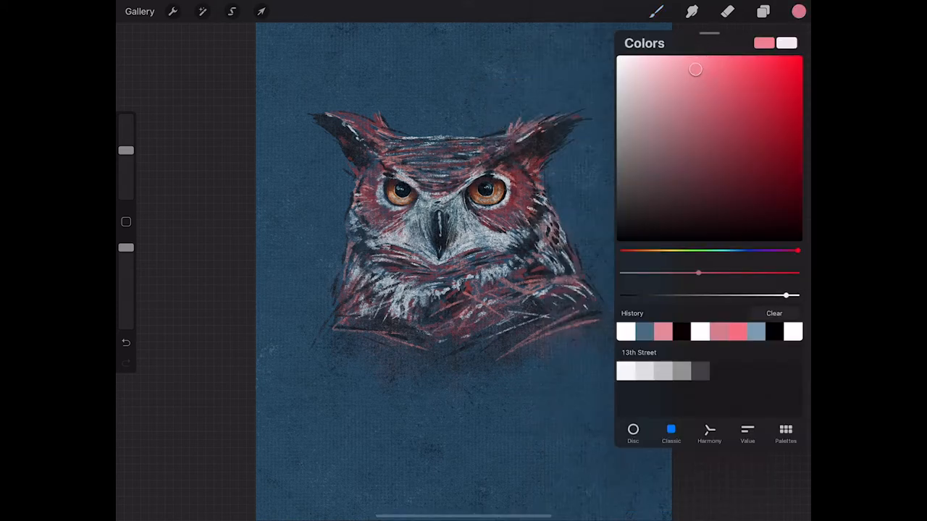
{"action": "left_click", "coordinate": [655, 12]}
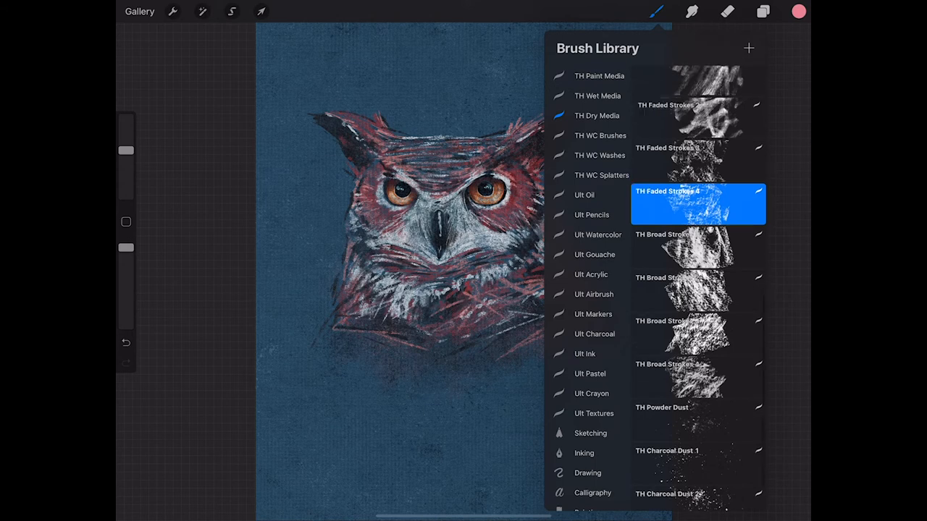
{"action": "scroll", "scroll_direction": "up", "scroll_amount": 3}
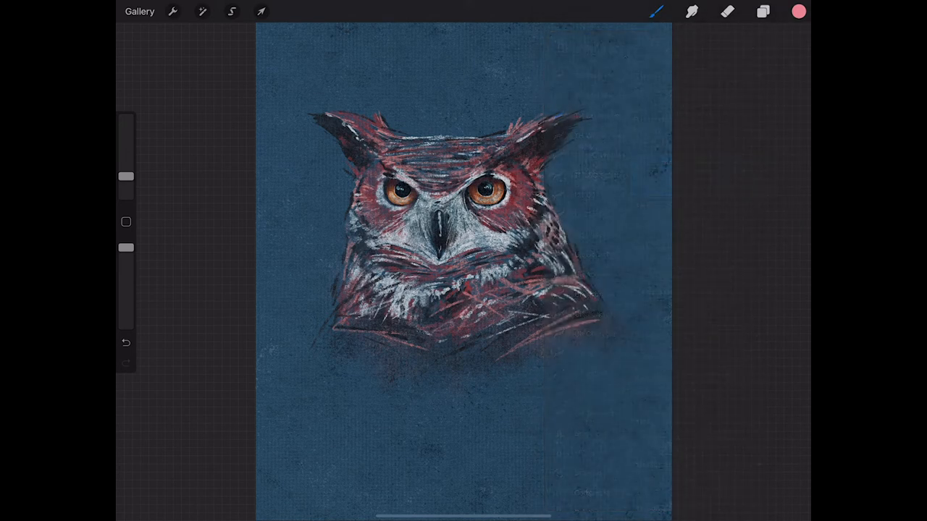
{"action": "left_click_drag", "start_coordinate": [126, 177], "coordinate": [126, 152]}
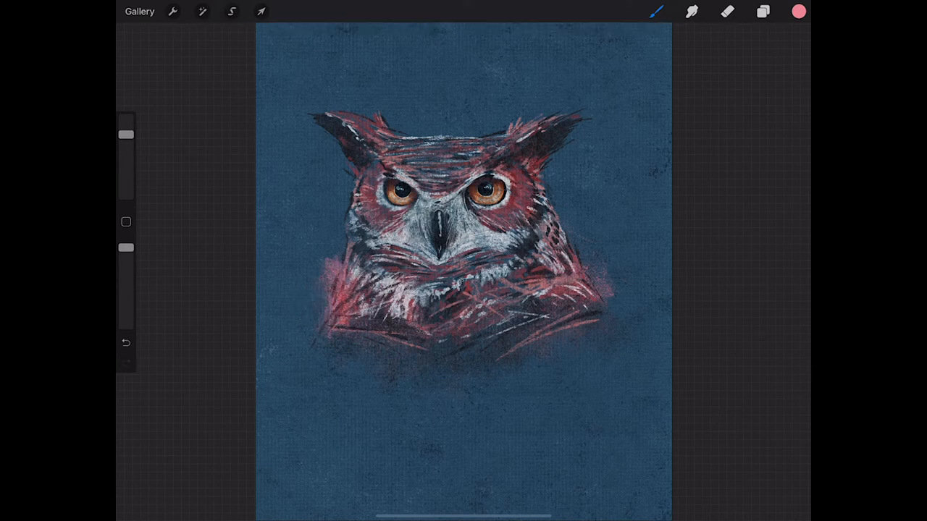
Paint TH Soft Smudge textured strokes around the owl's lower chest.
{"action": "left_click", "coordinate": [798, 12]}
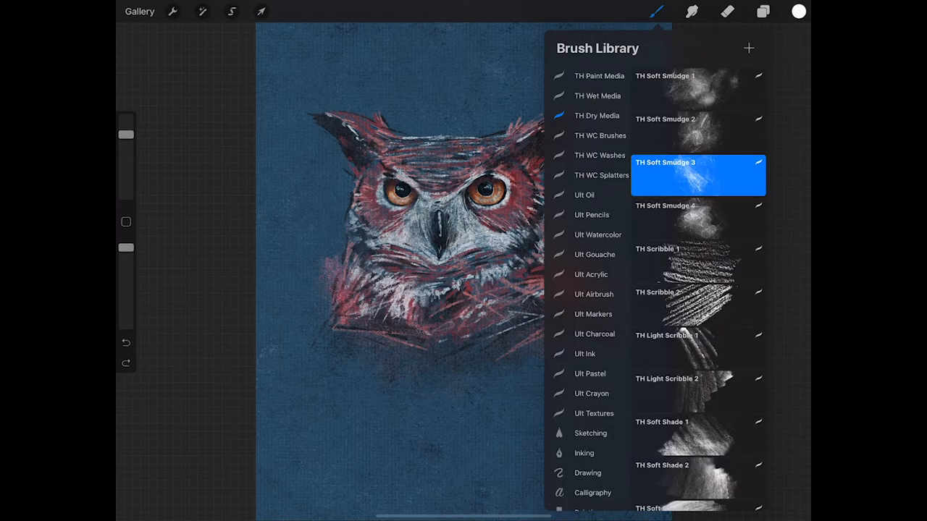
{"action": "scroll", "scroll_direction": "down", "scroll_amount": 3}
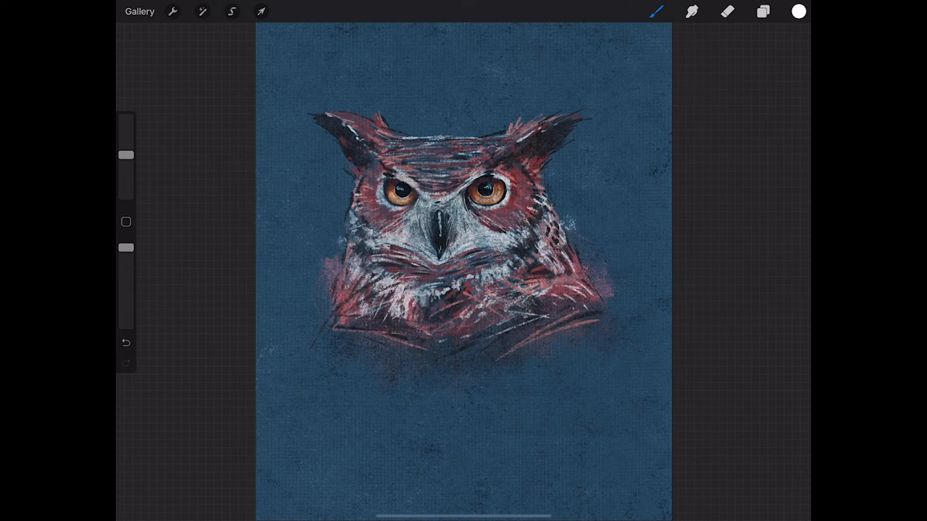
{"action": "left_click_drag", "start_coordinate": [334, 319], "coordinate": [355, 340]}
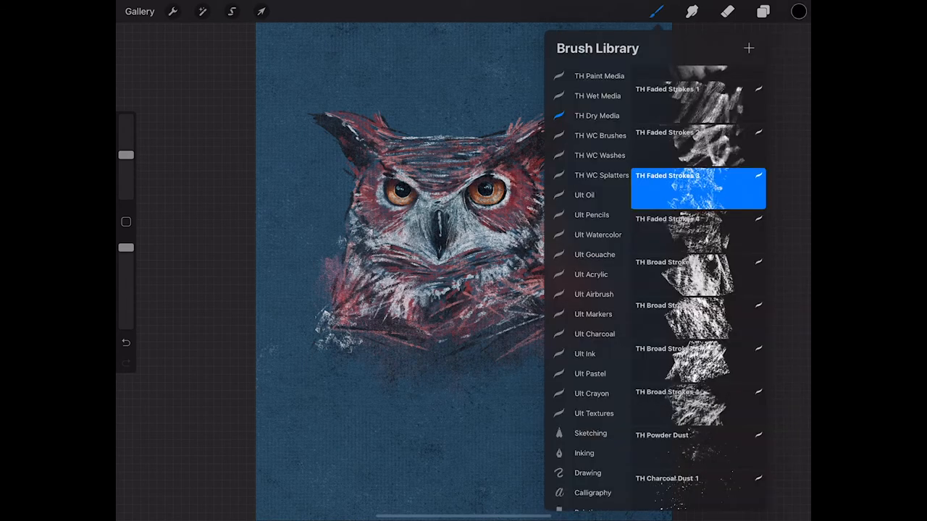
{"action": "scroll", "scroll_direction": "up", "scroll_amount": 3}
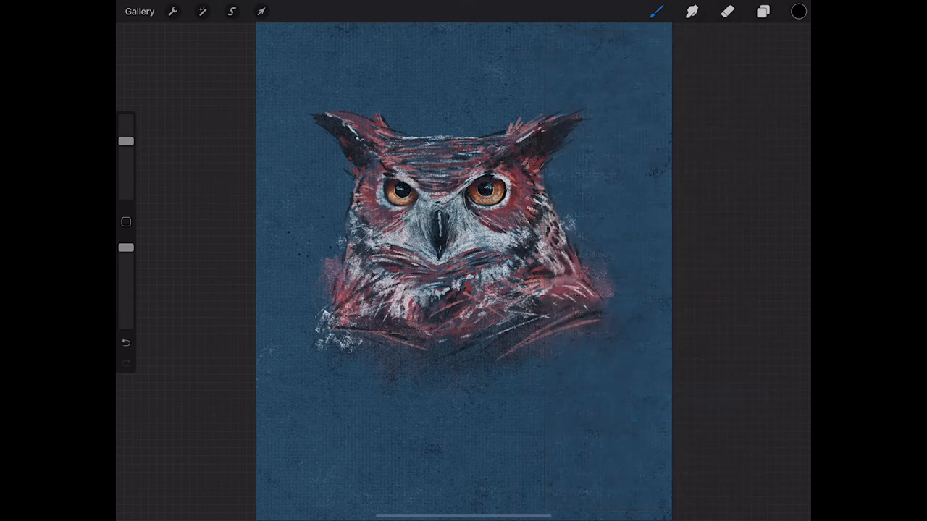
Switch finishing brushes for white and dark speckles around the feathers, undoing a stray stroke.
{"action": "left_click", "coordinate": [797, 12]}
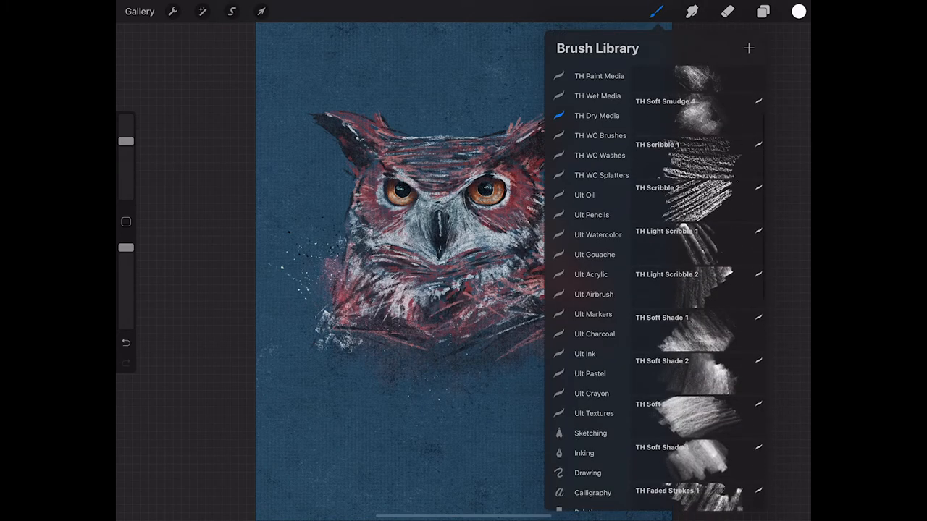
{"action": "left_click", "coordinate": [797, 11]}
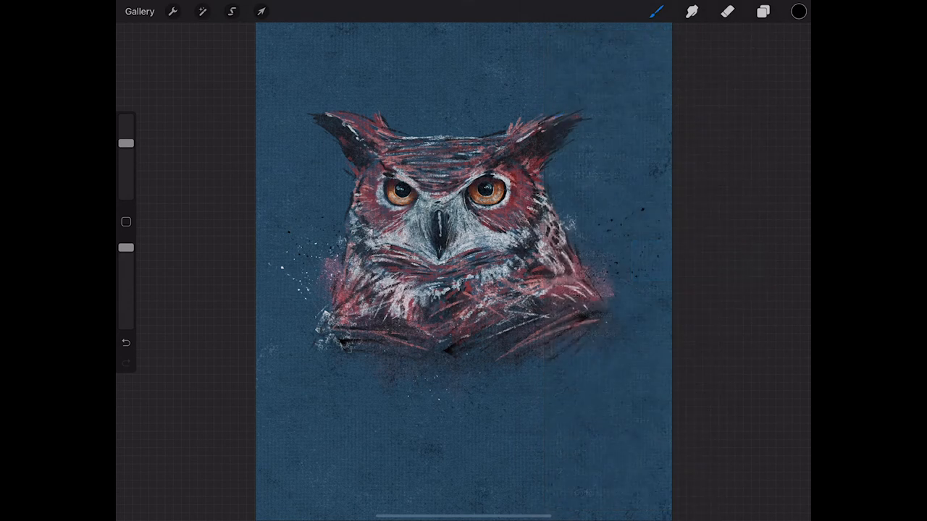
{"action": "left_click", "coordinate": [125, 341]}
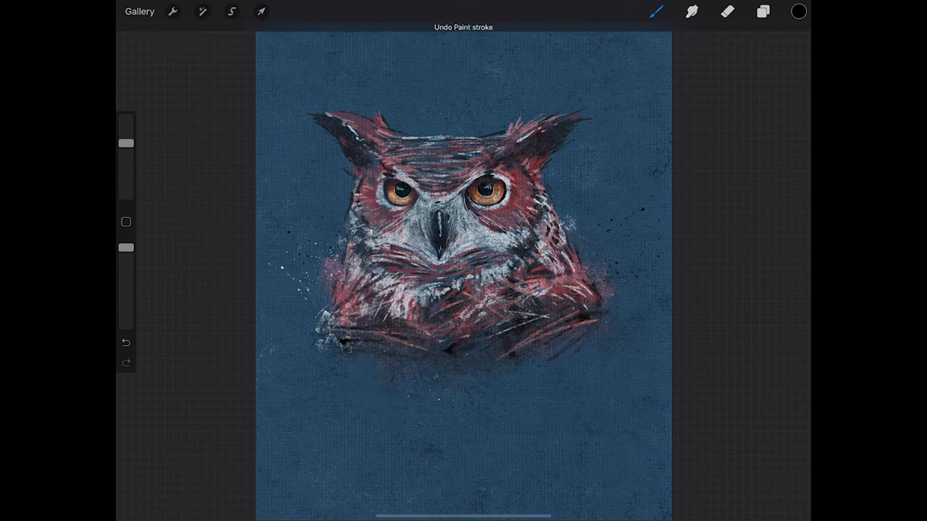
{"action": "left_click", "coordinate": [762, 11]}
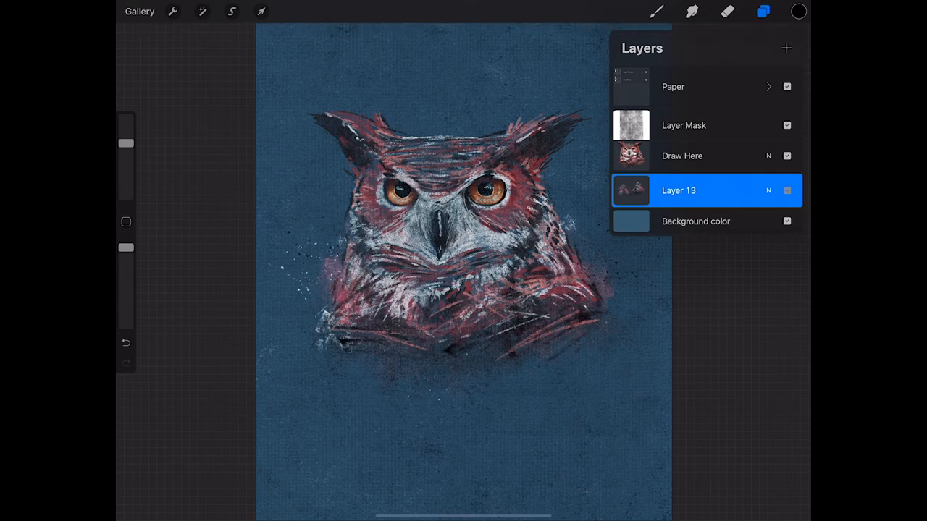
Leave the owl artwork and open the pencil sketch of a man's head from the gallery.
{"action": "left_click", "coordinate": [788, 191]}
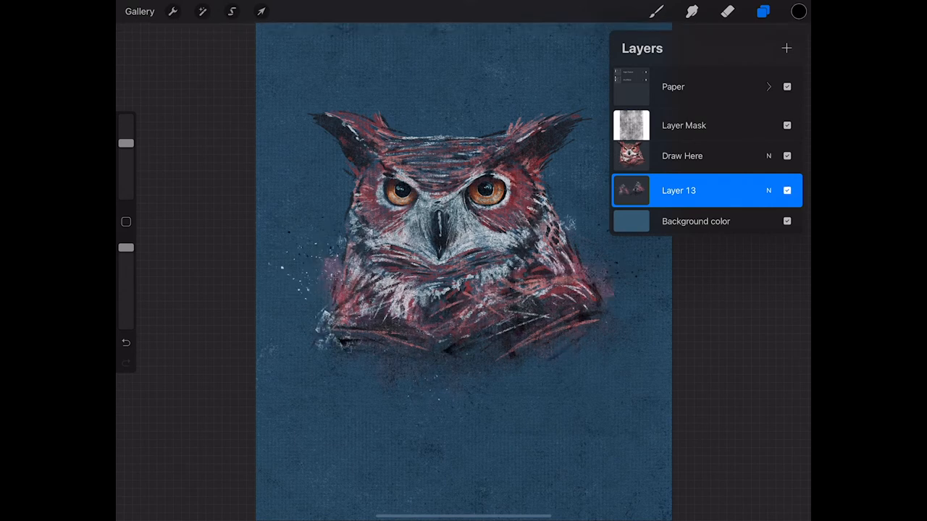
{"action": "left_click", "coordinate": [139, 11]}
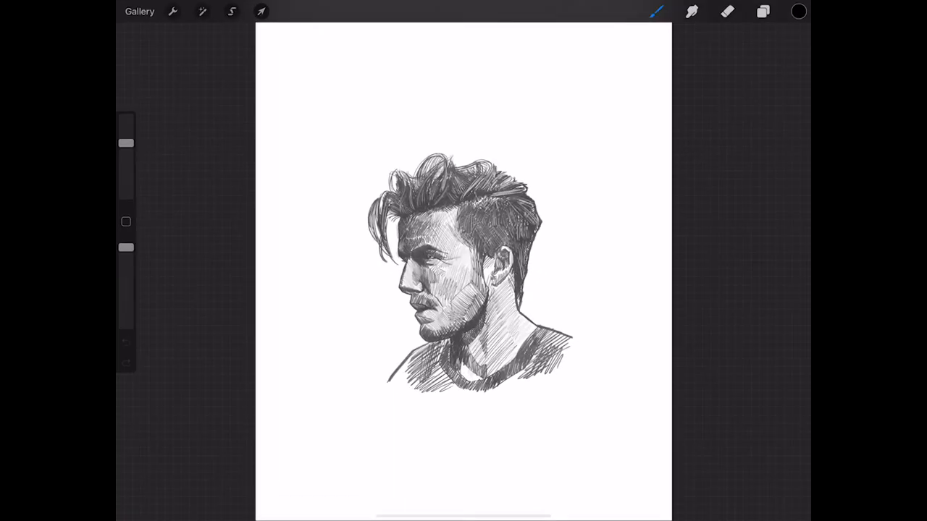
Copy the sketch's Layer 1 and return to the Canvas - Dry Media stack.
{"action": "left_click", "coordinate": [762, 11]}
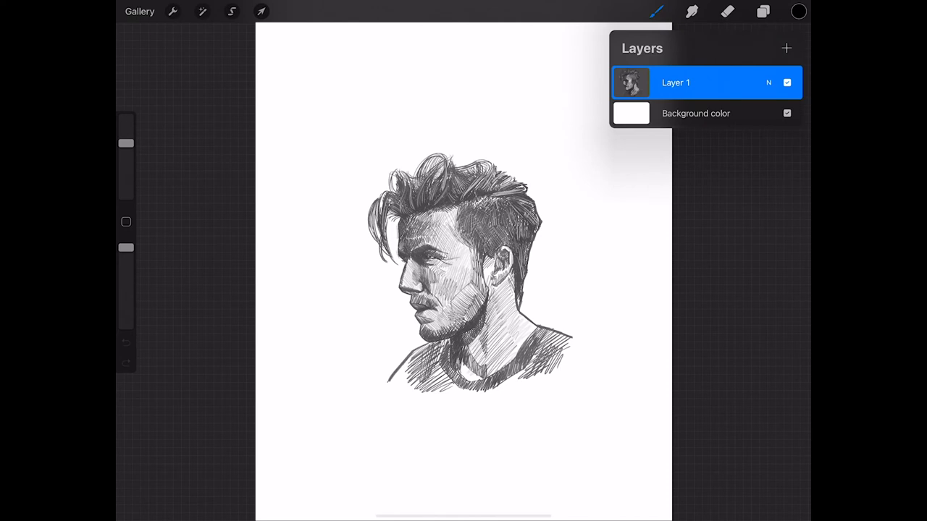
{"action": "left_click", "coordinate": [260, 11]}
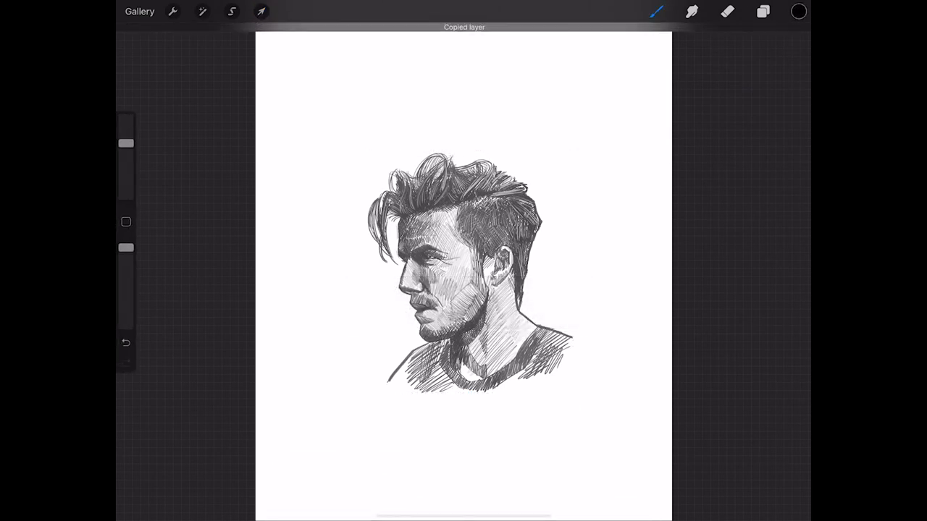
{"action": "left_click", "coordinate": [139, 12]}
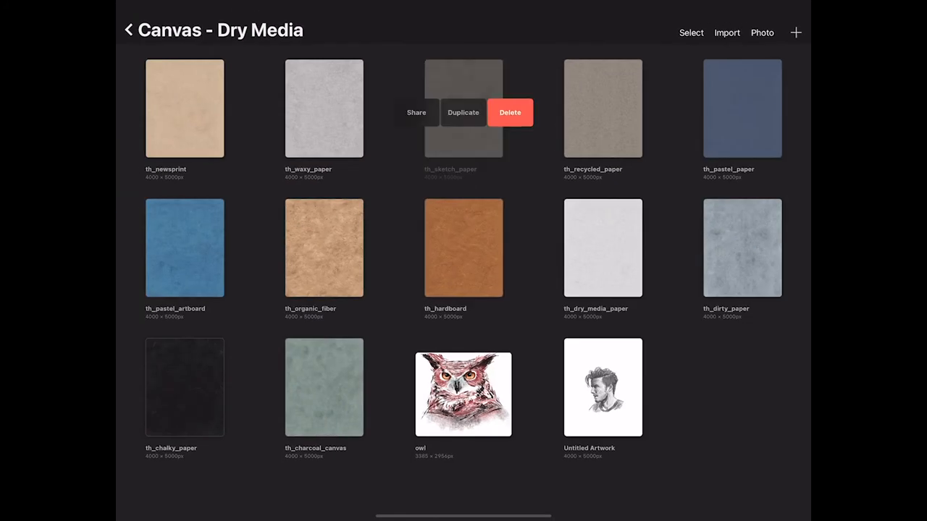
Paste the sketch into th_sketch_paper's Draw Here layer and scale it up uniformly.
{"action": "left_click", "coordinate": [464, 113]}
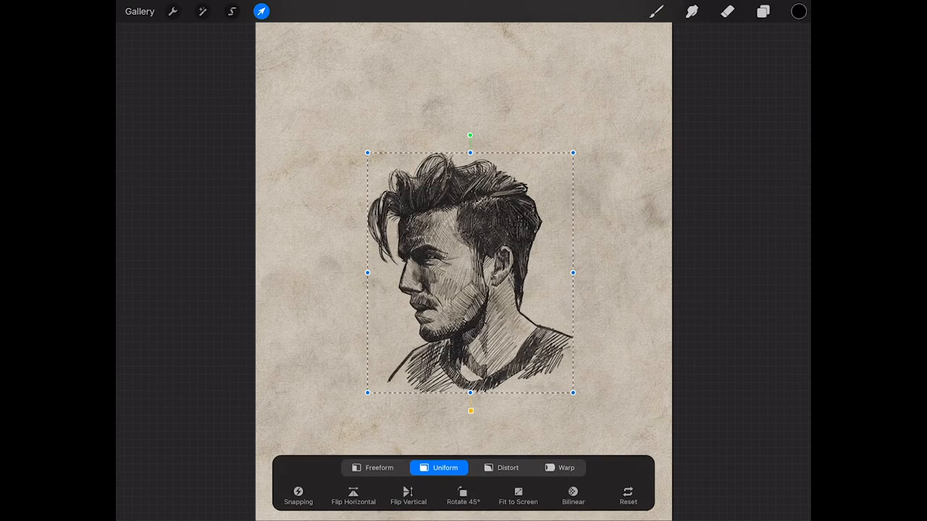
{"action": "left_click", "coordinate": [761, 12]}
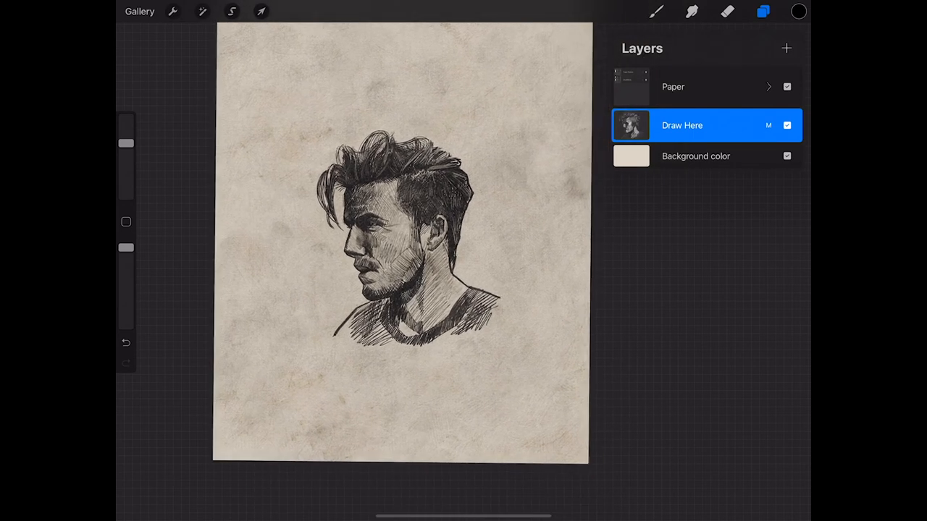
Expand the Paper and Dry Effects groups and unlock the Pencil Marks layers for scaling.
{"action": "left_click", "coordinate": [767, 87]}
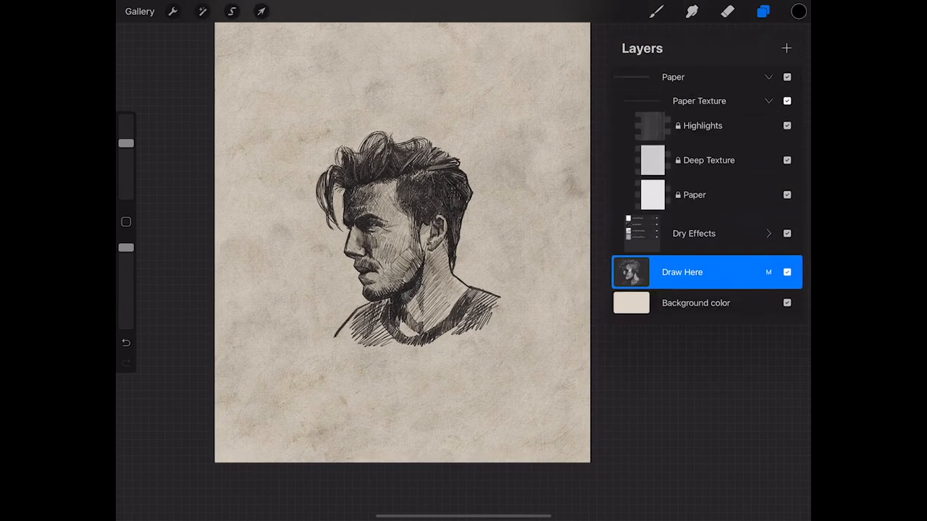
{"action": "left_click", "coordinate": [767, 233]}
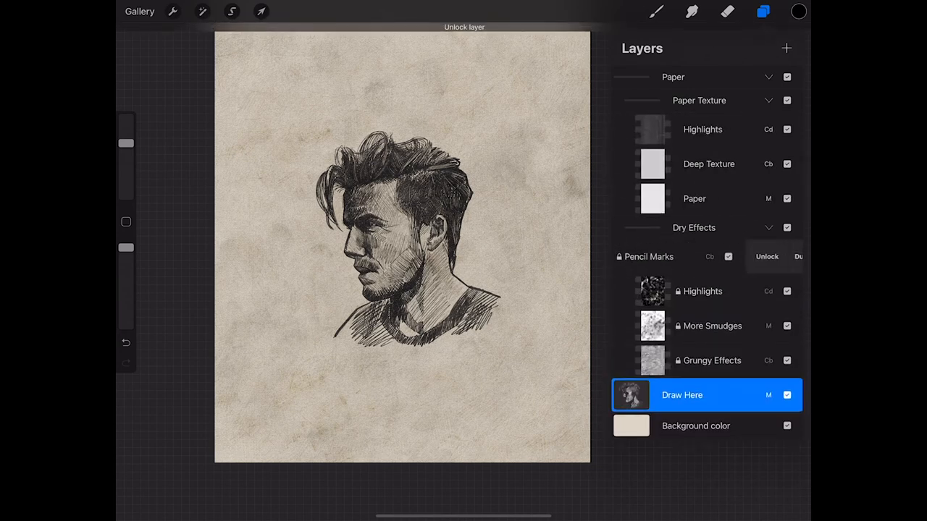
{"action": "left_click", "coordinate": [767, 256]}
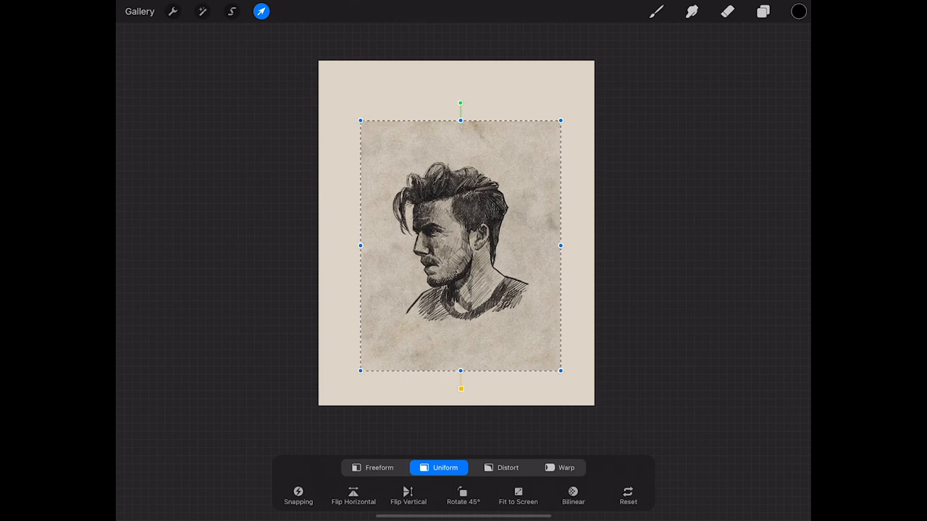
Crop and resize the canvas down to the textured paper around the sketch via Actions > Canvas.
{"action": "left_click", "coordinate": [172, 11]}
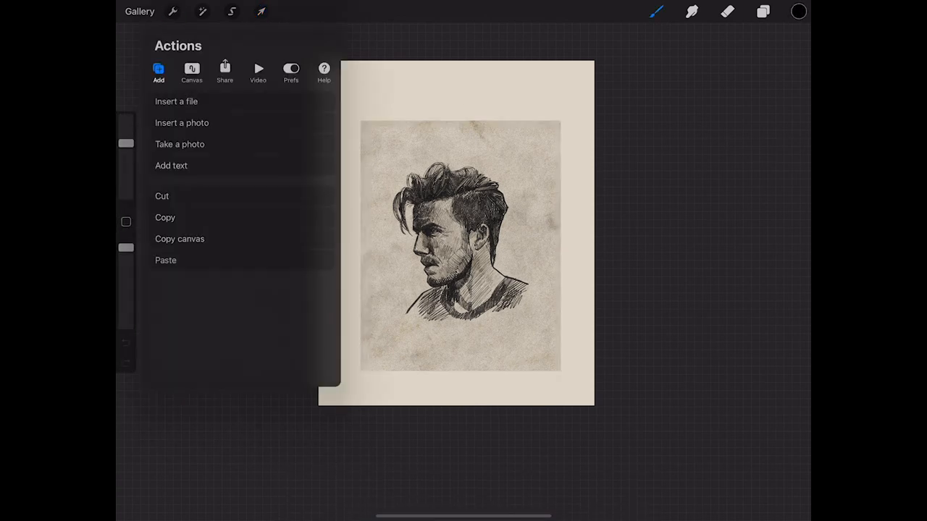
{"action": "left_click", "coordinate": [191, 73]}
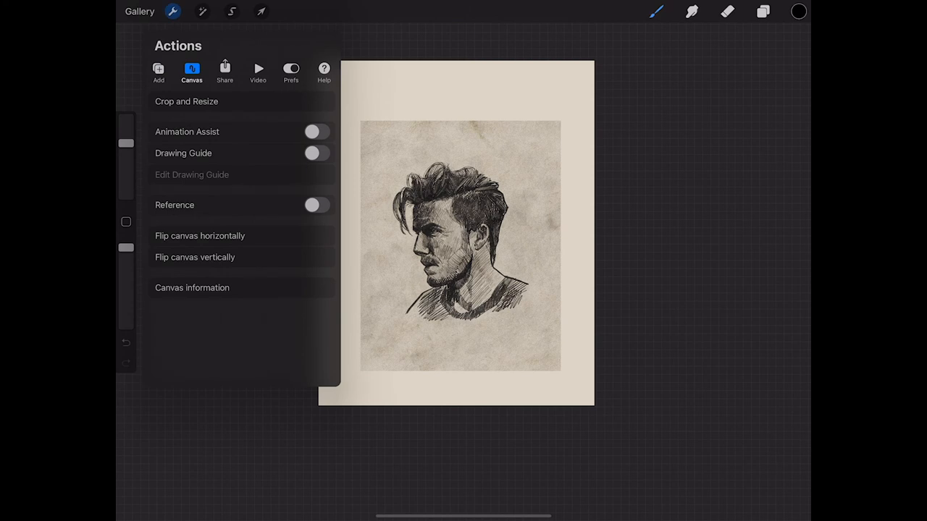
{"action": "left_click", "coordinate": [185, 101]}
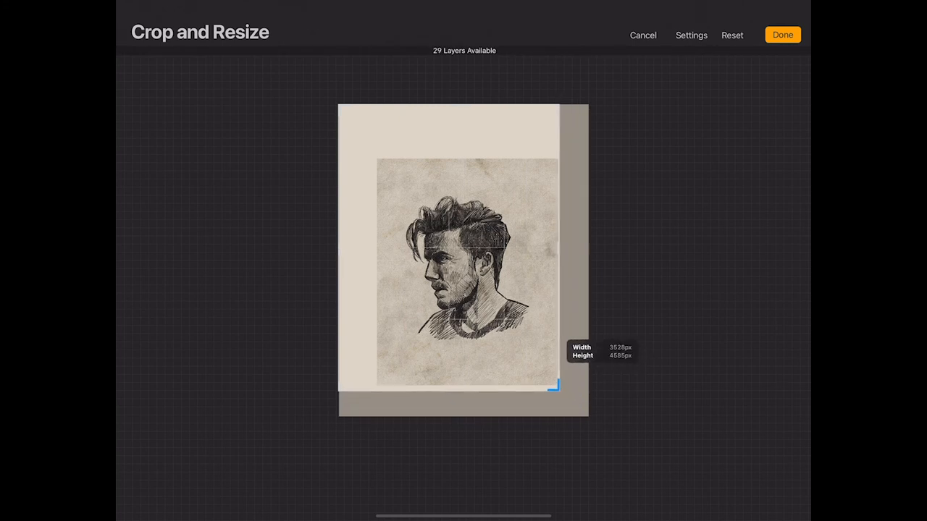
{"action": "left_click_drag", "start_coordinate": [553, 388], "coordinate": [550, 389]}
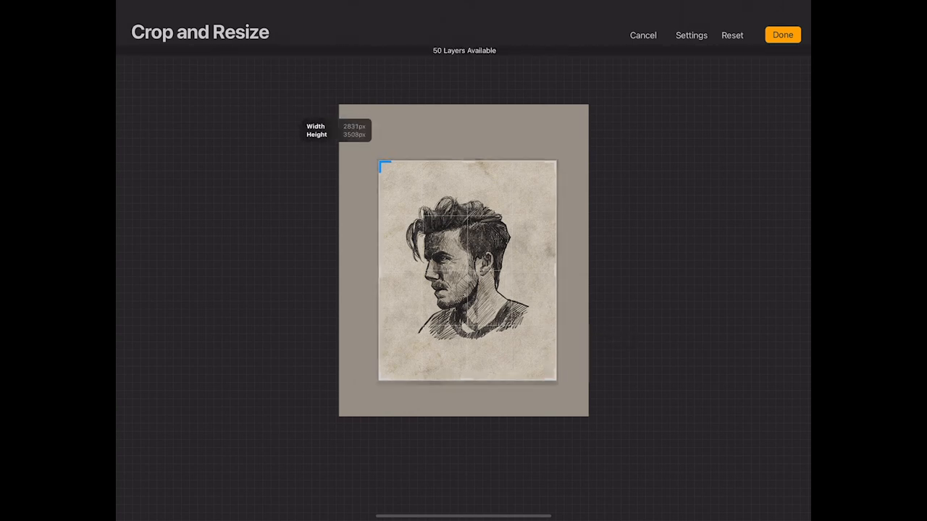
{"action": "left_click", "coordinate": [782, 35]}
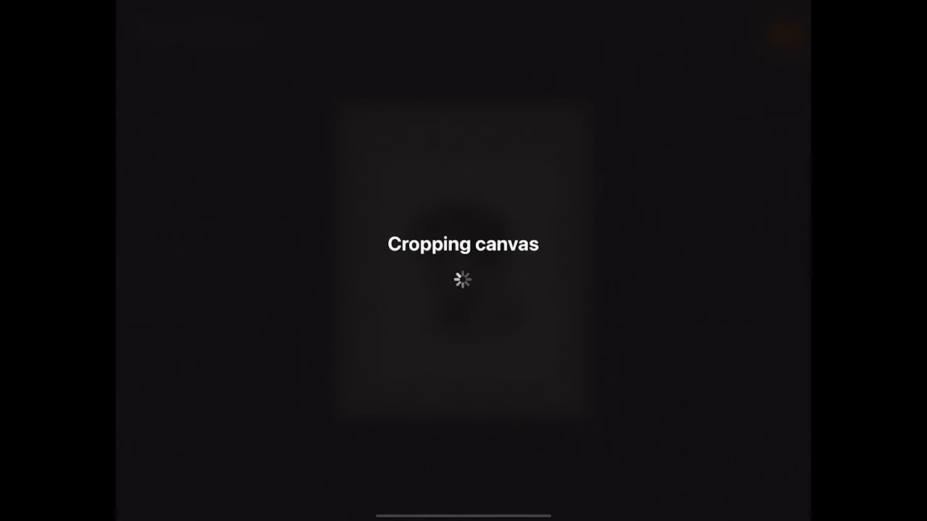